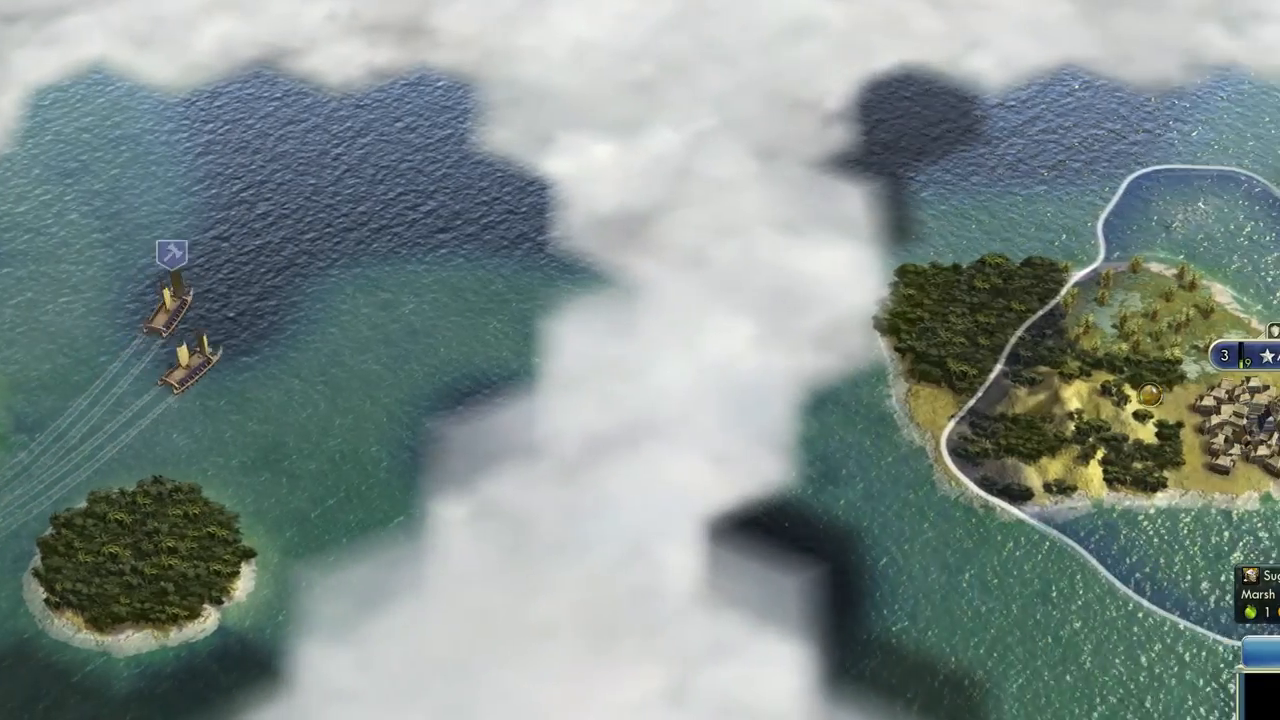
mouse_move(164, 260)
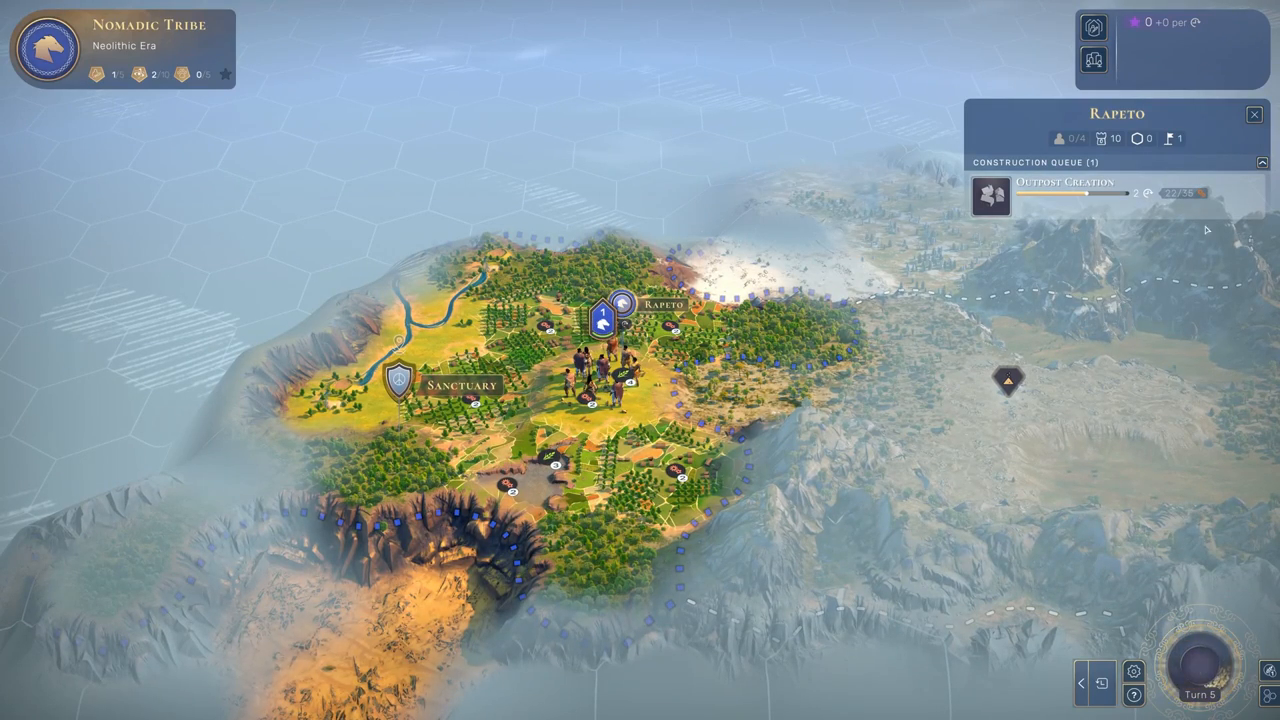
Place a marker on the boss room art and post the comment 'Let's change texture here'
left_click(1200, 668)
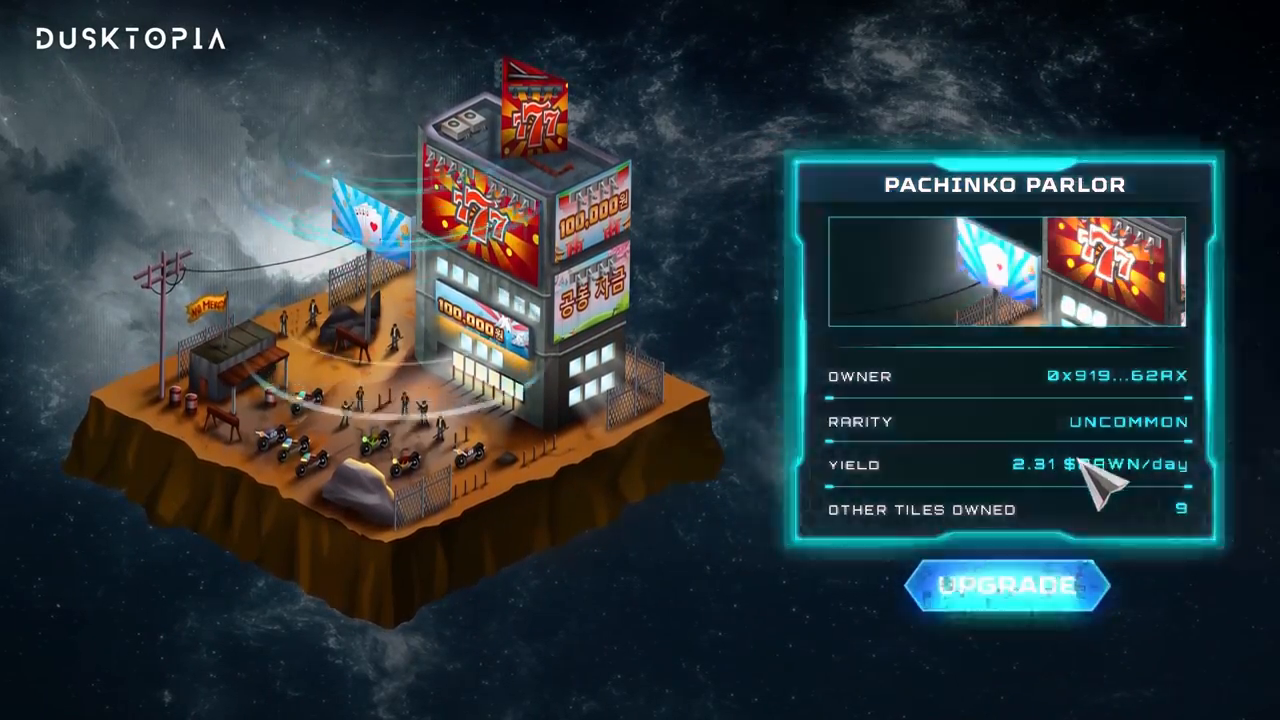
left_click(1006, 584)
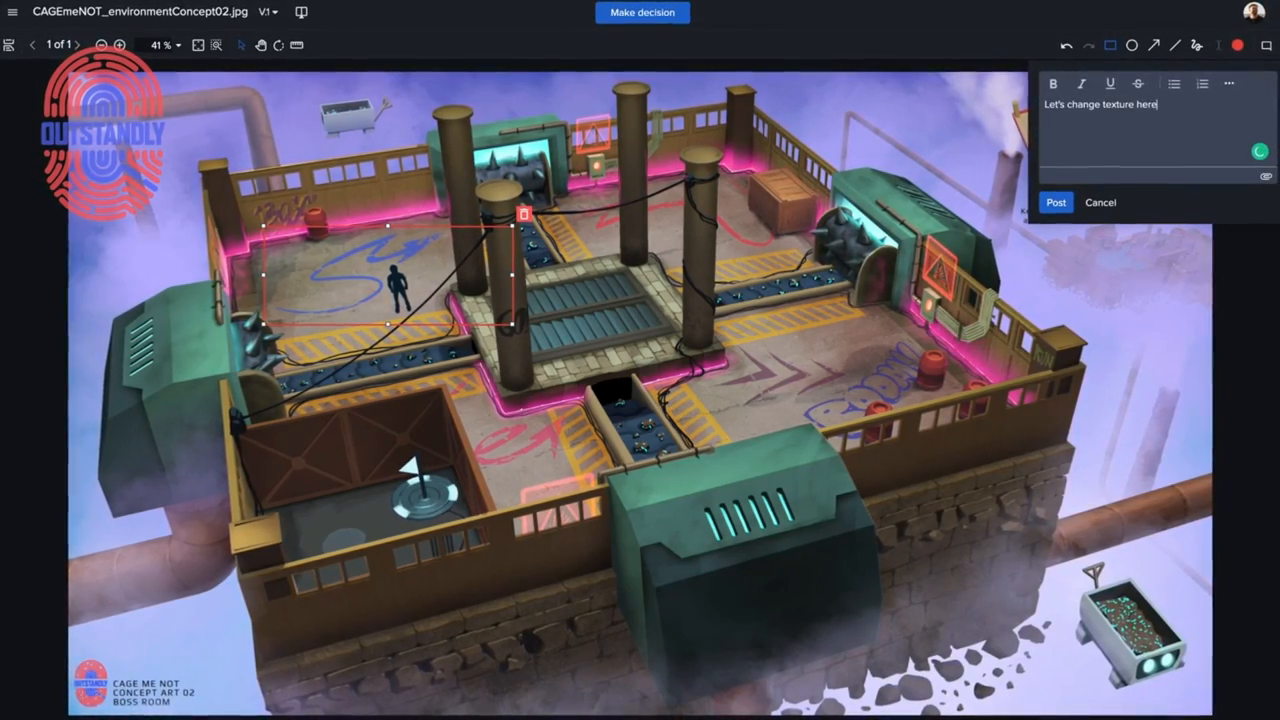
left_click(1056, 204)
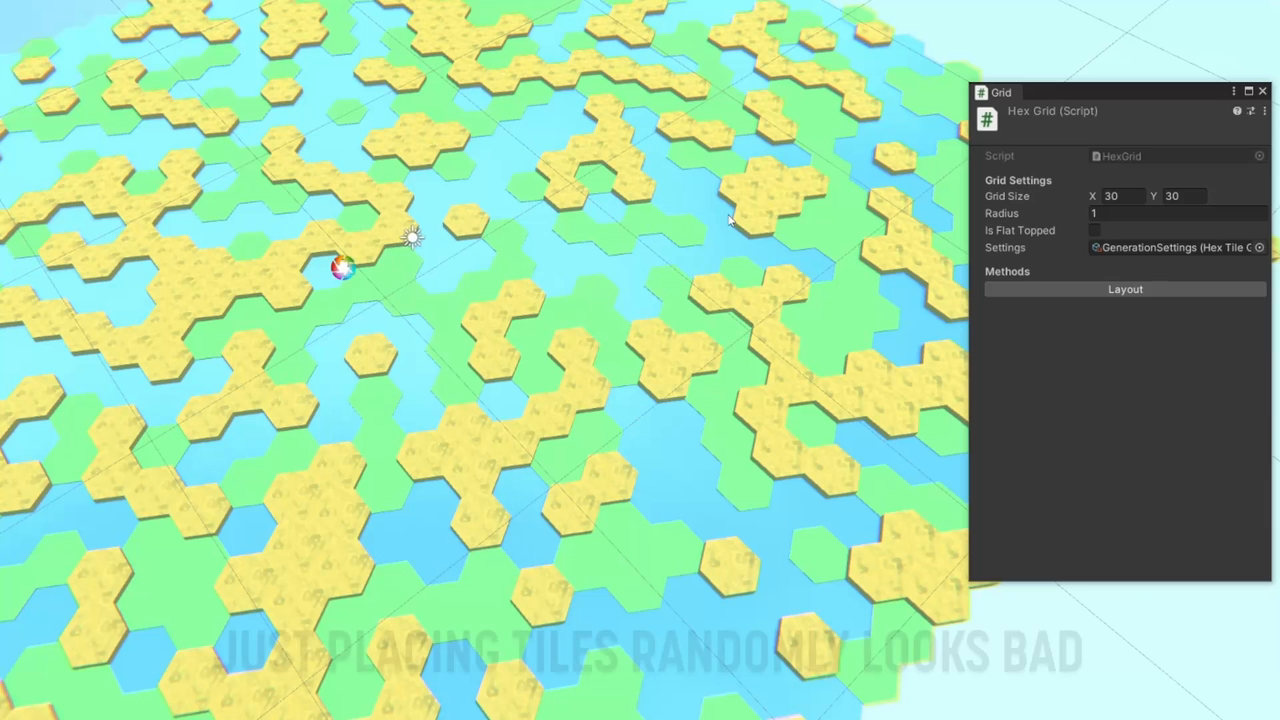
Regenerate the 30x30 random hex map four times via Layout on the Hex Grid component
left_click(1124, 288)
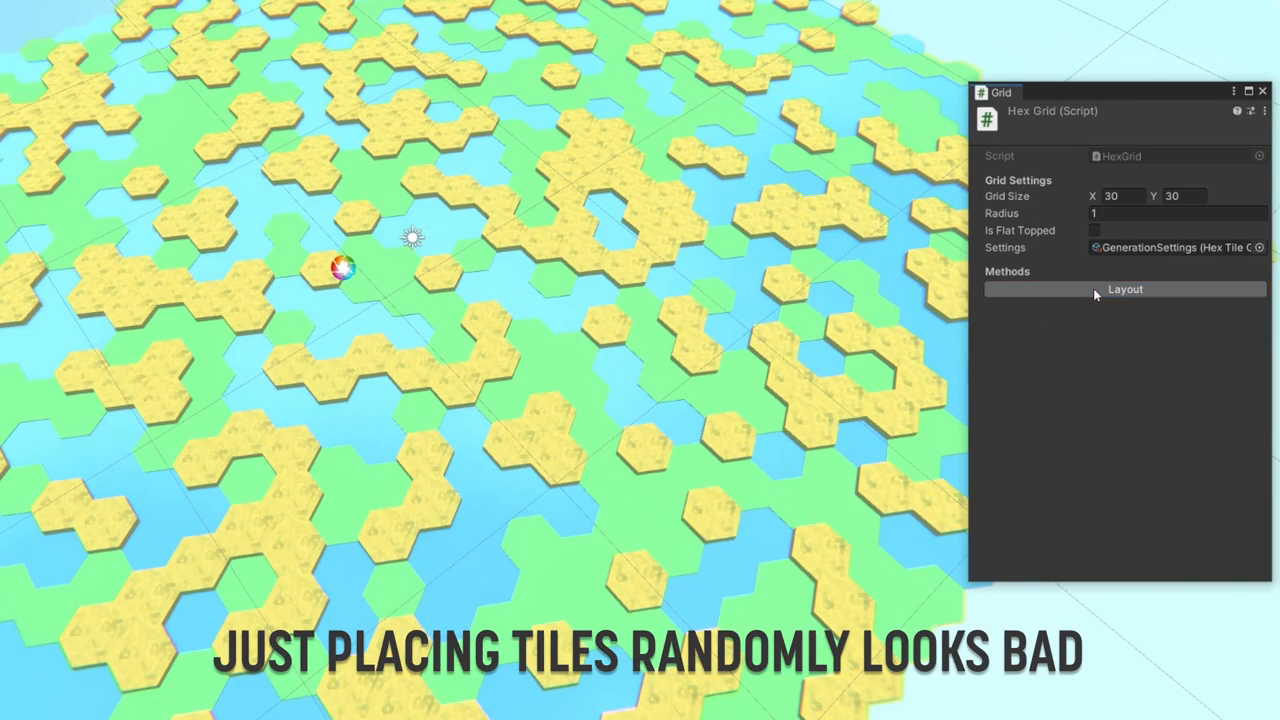
left_click(1124, 288)
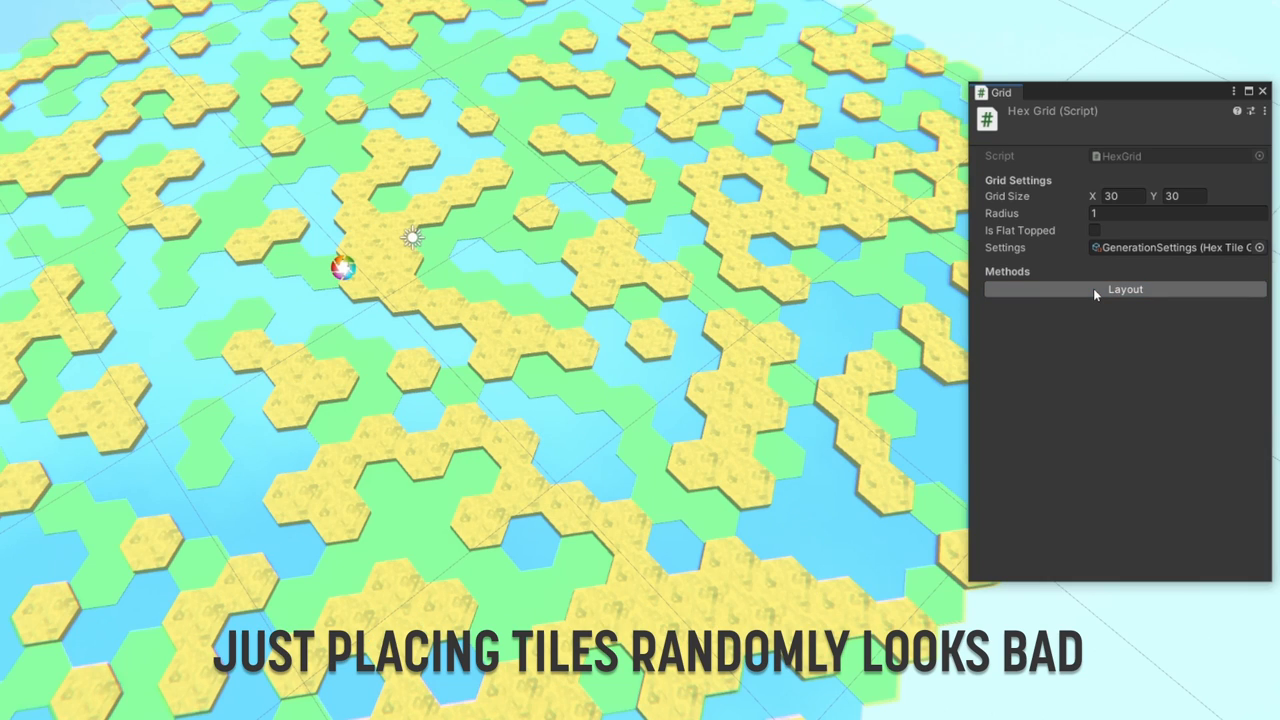
left_click(1124, 288)
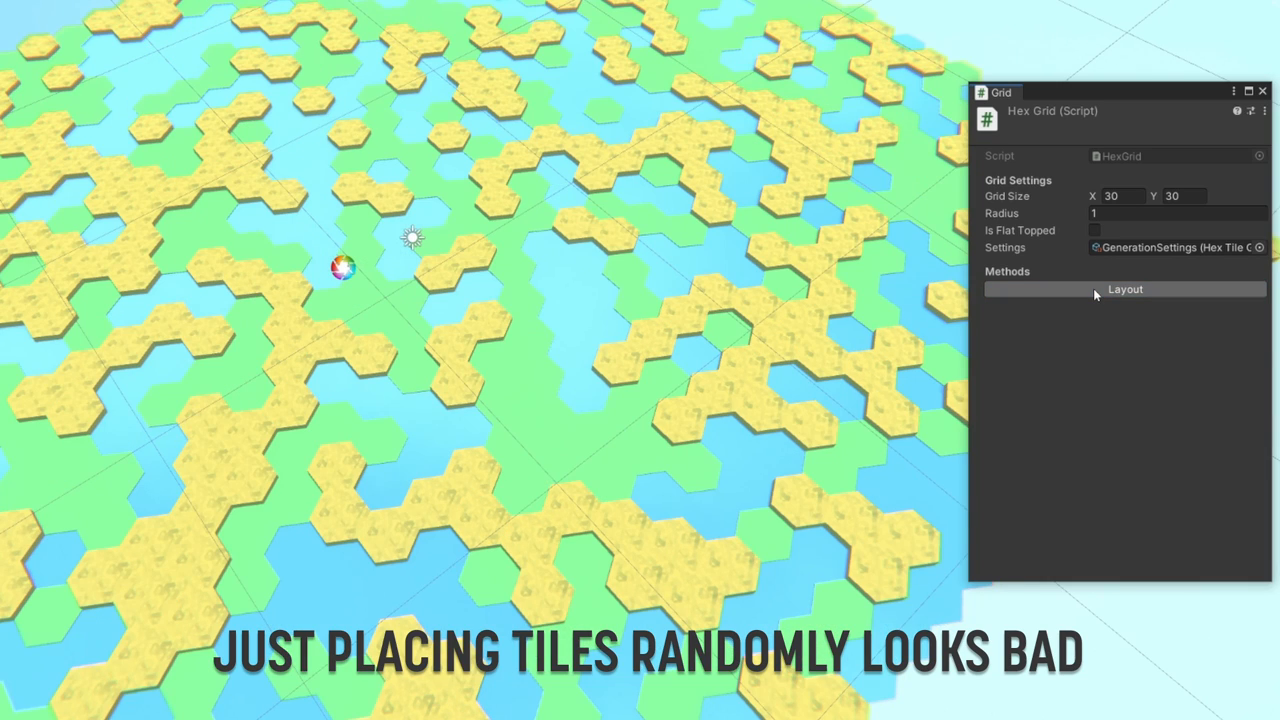
left_click(1124, 288)
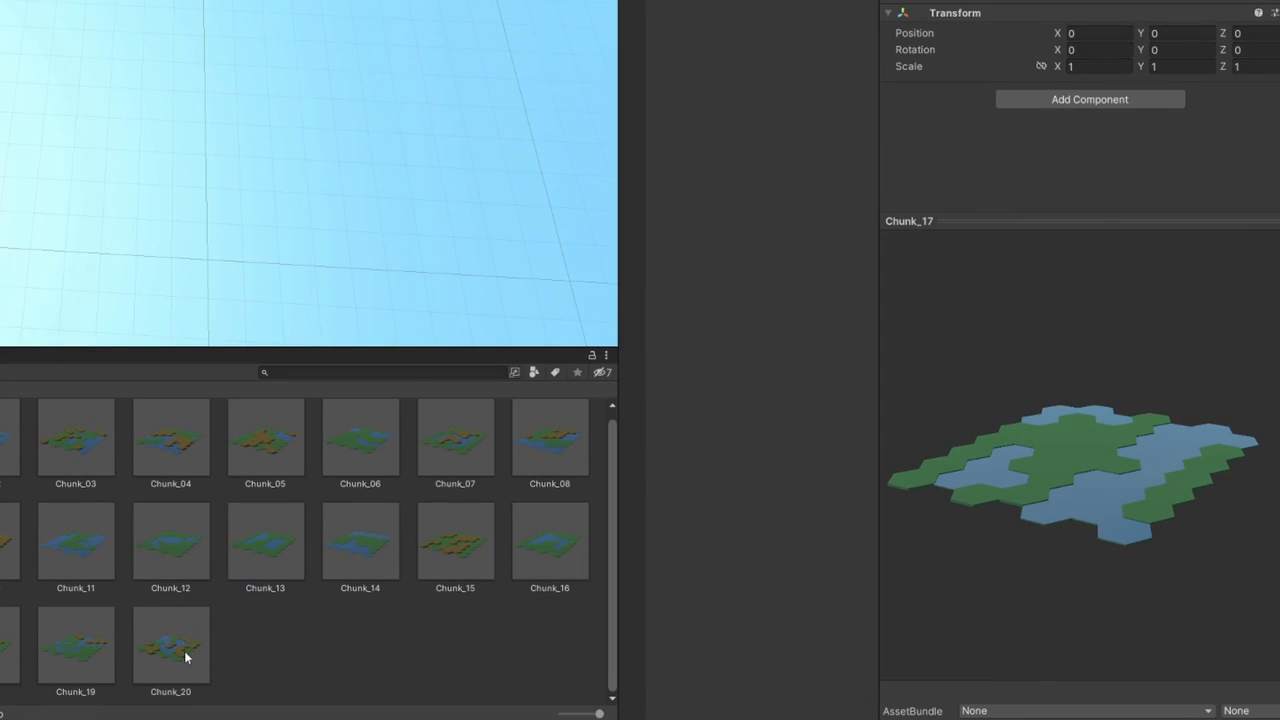
Select the Chunk prefabs, then rebuild the 5x5 grid twice with random sand, grass and water tiles
left_click(76, 644)
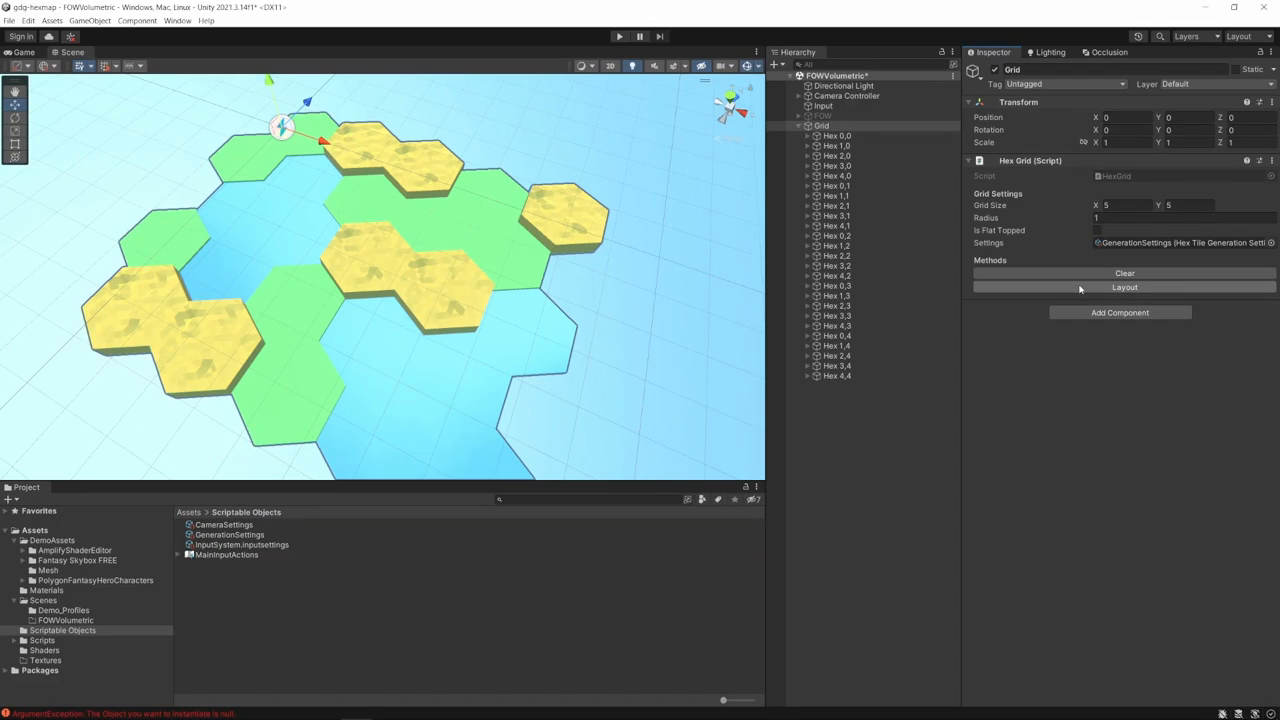
left_click(1124, 288)
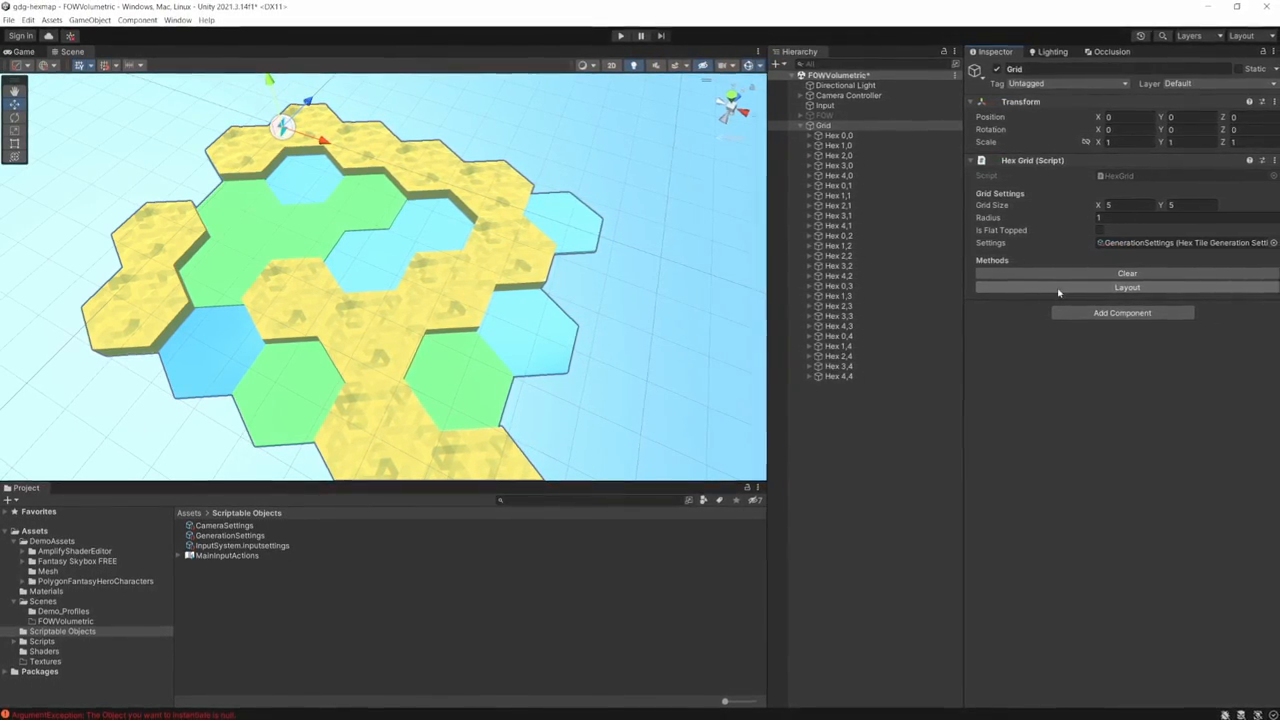
left_click(1128, 288)
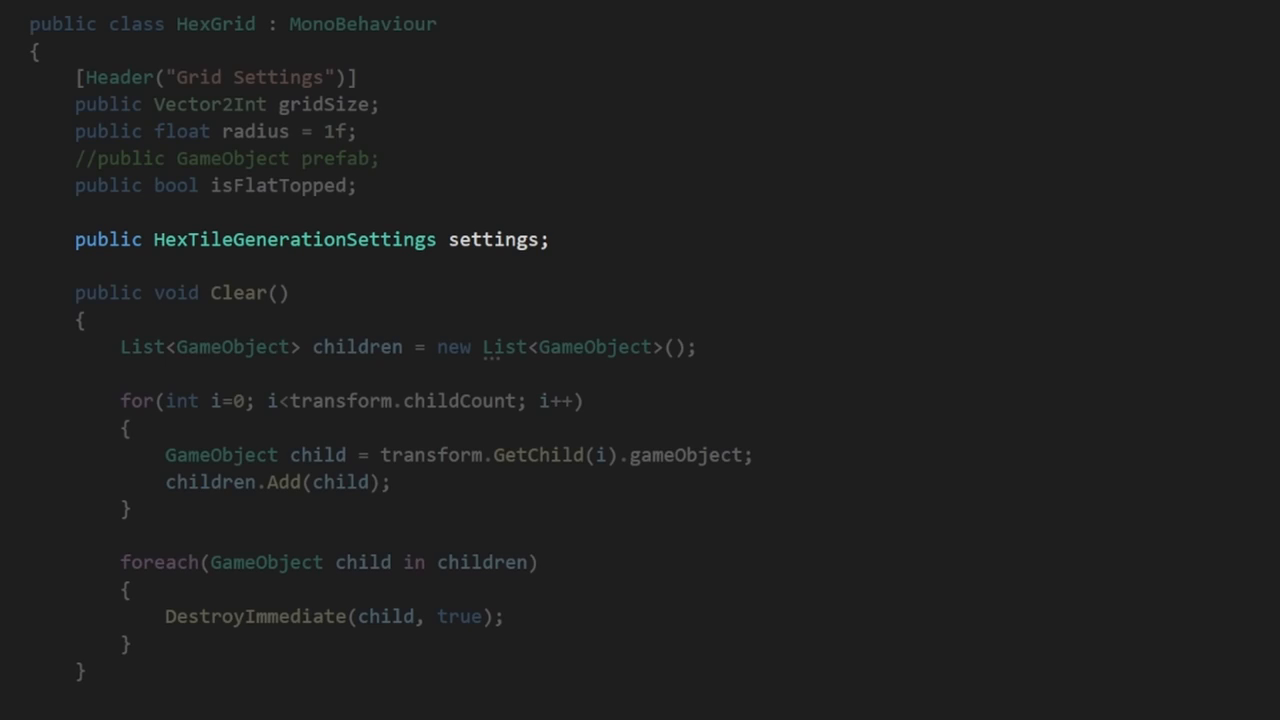
Create a 'Hex C{x},R{y}' GameObject per cell with a HexTile, then call RollTileType and AddTile
scroll("down", 3)
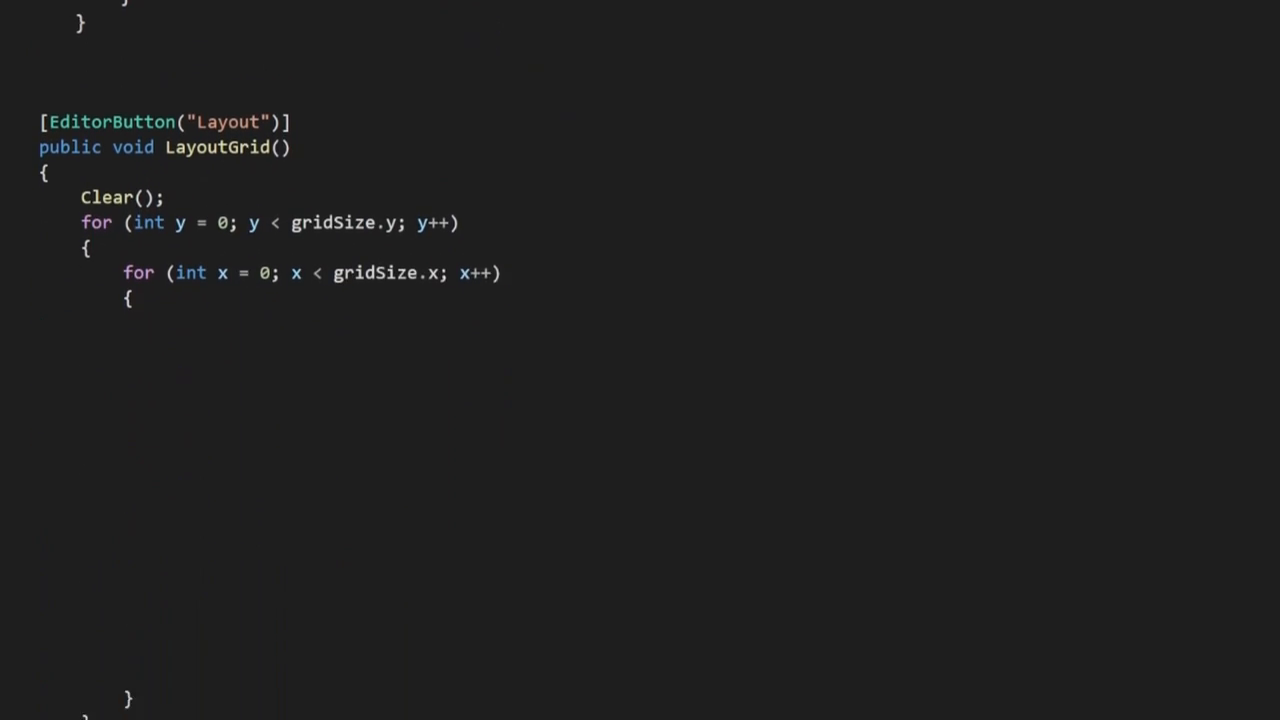
type("GameObject tile = new GameObject($\"Hex C{x},R{y}\");")
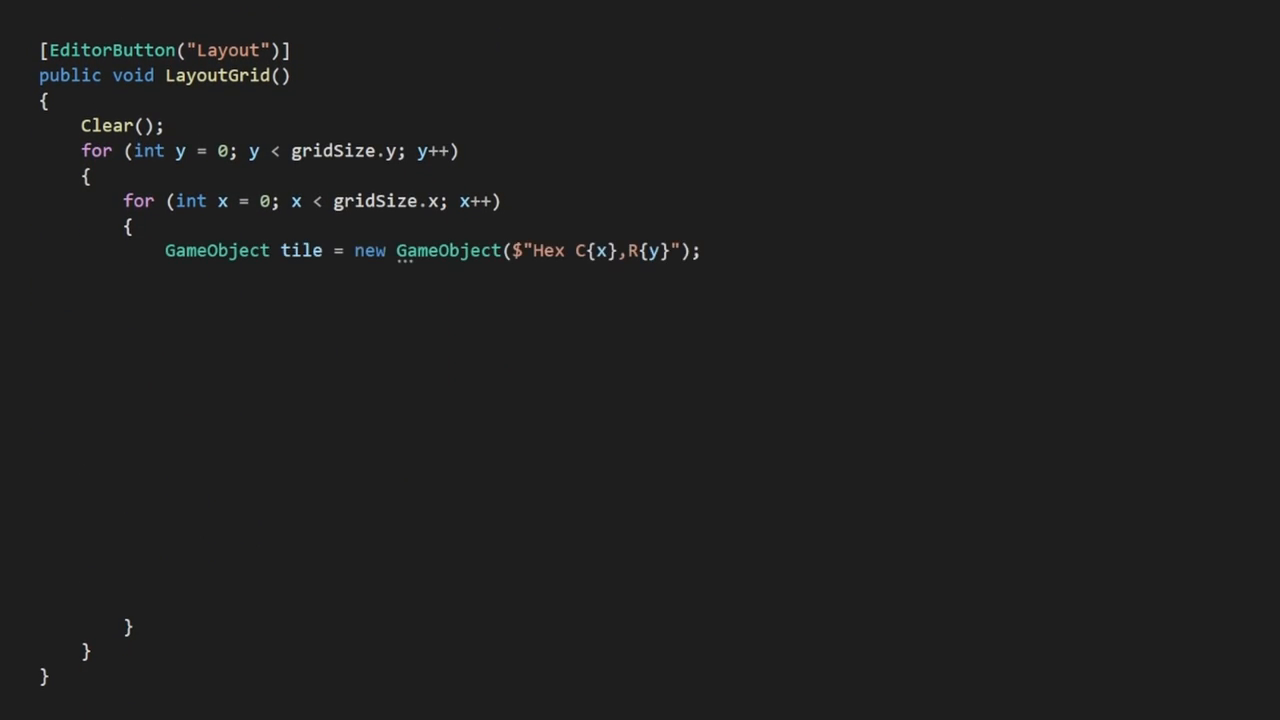
type("HexTile hextile = tile.AddComponent<HexTile>();")
type("hextile.settings = settings;")
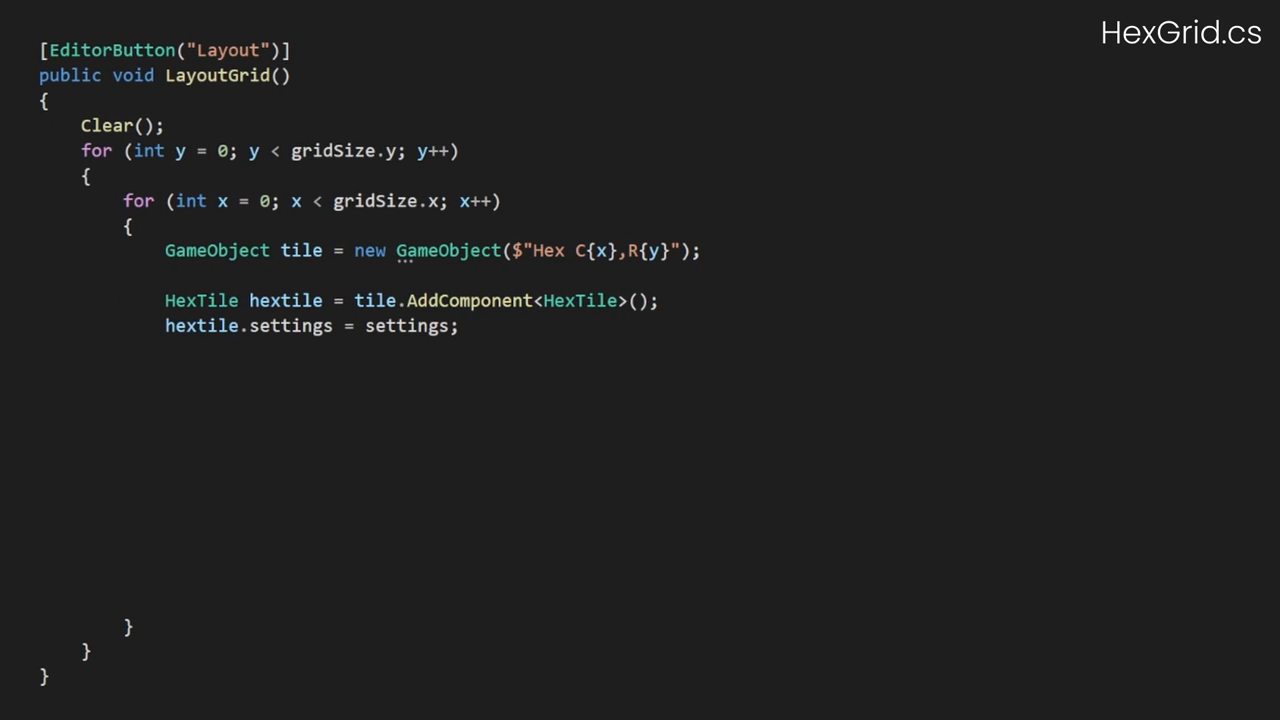
type("hextile.RollTileType();")
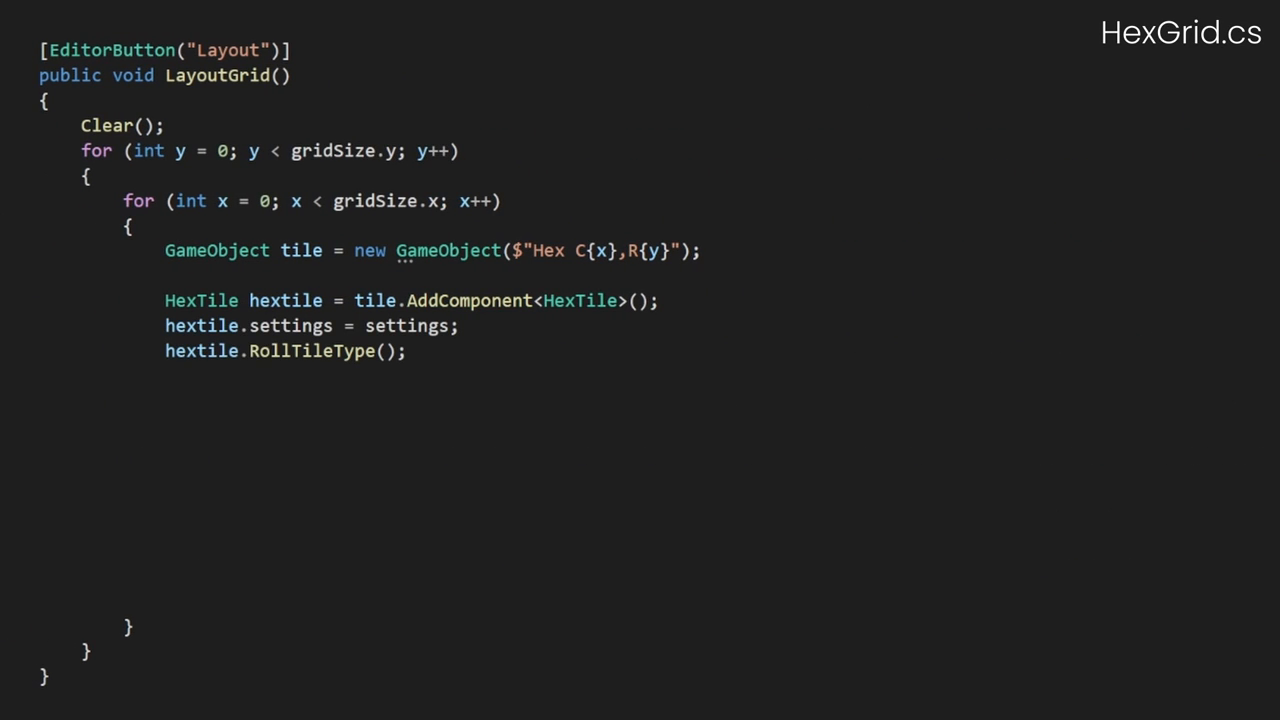
type("hextile.AddTile();")
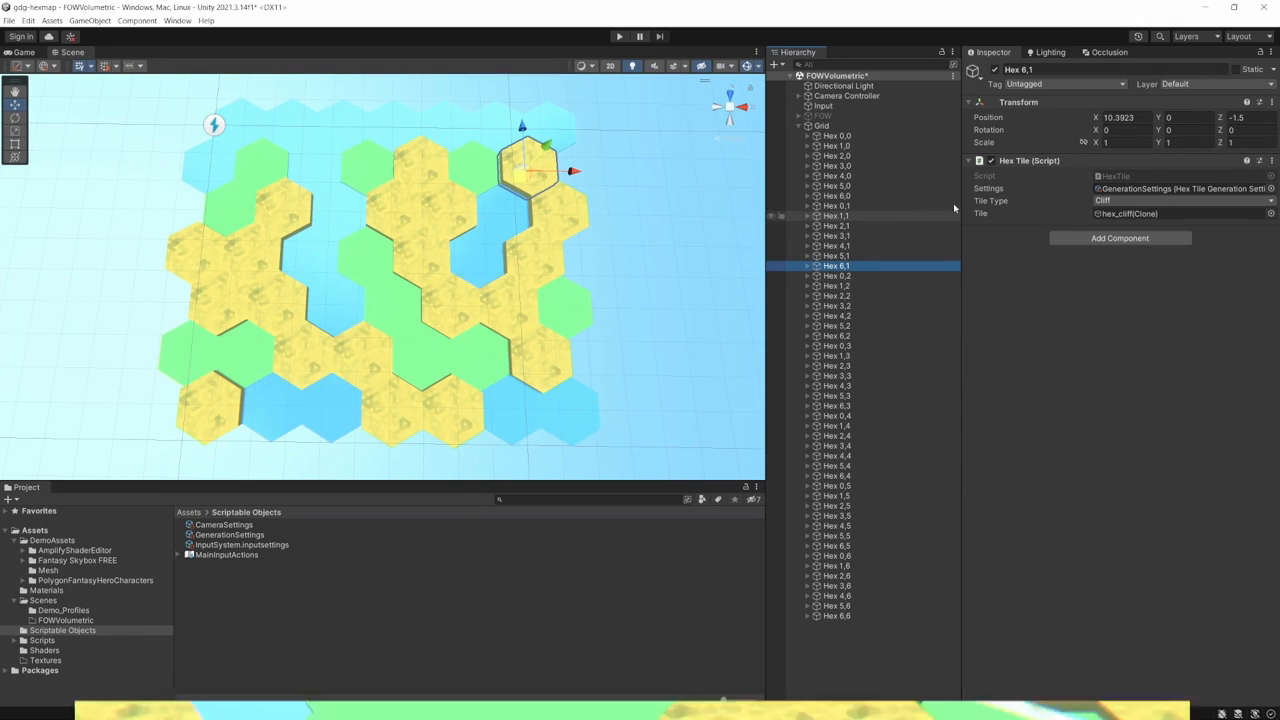
Select a generated Hex tile under Grid to show its Hex Tile component with type Cliff
left_click(618, 36)
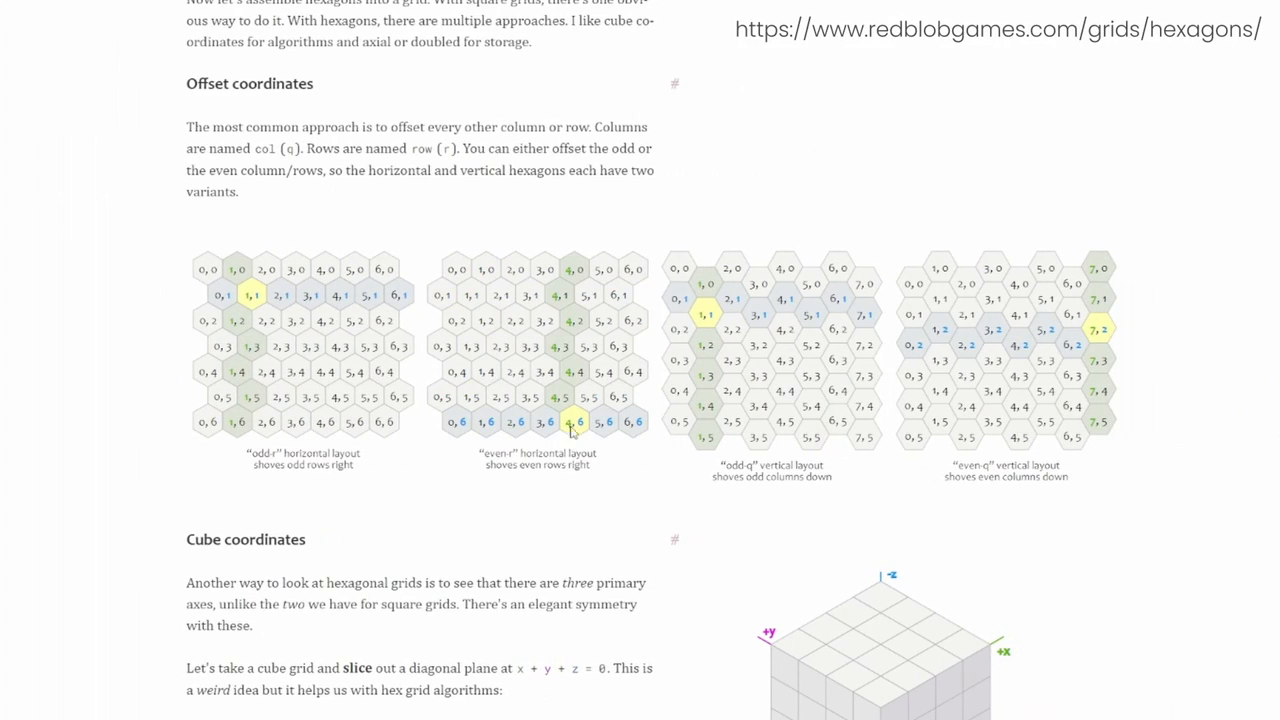
Scroll to the Cube coordinates section and toggle the interactive cube diagram's slicing
scroll("down", 3)
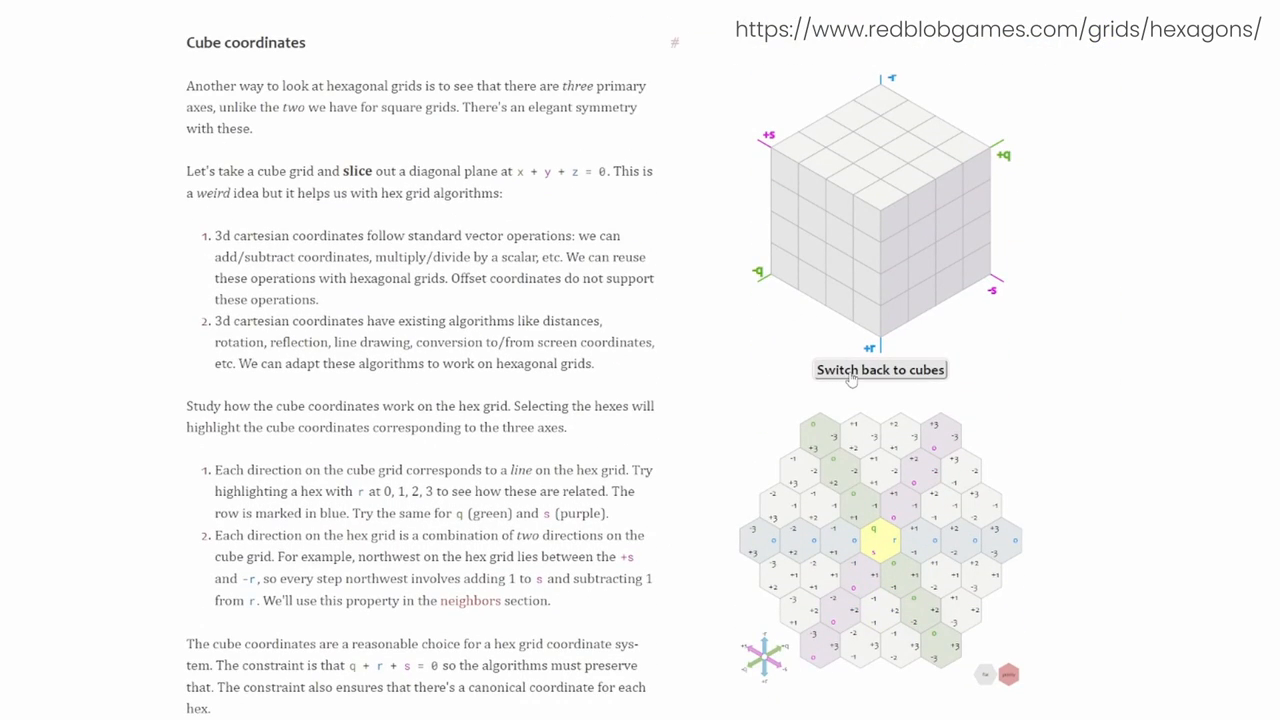
left_click(880, 368)
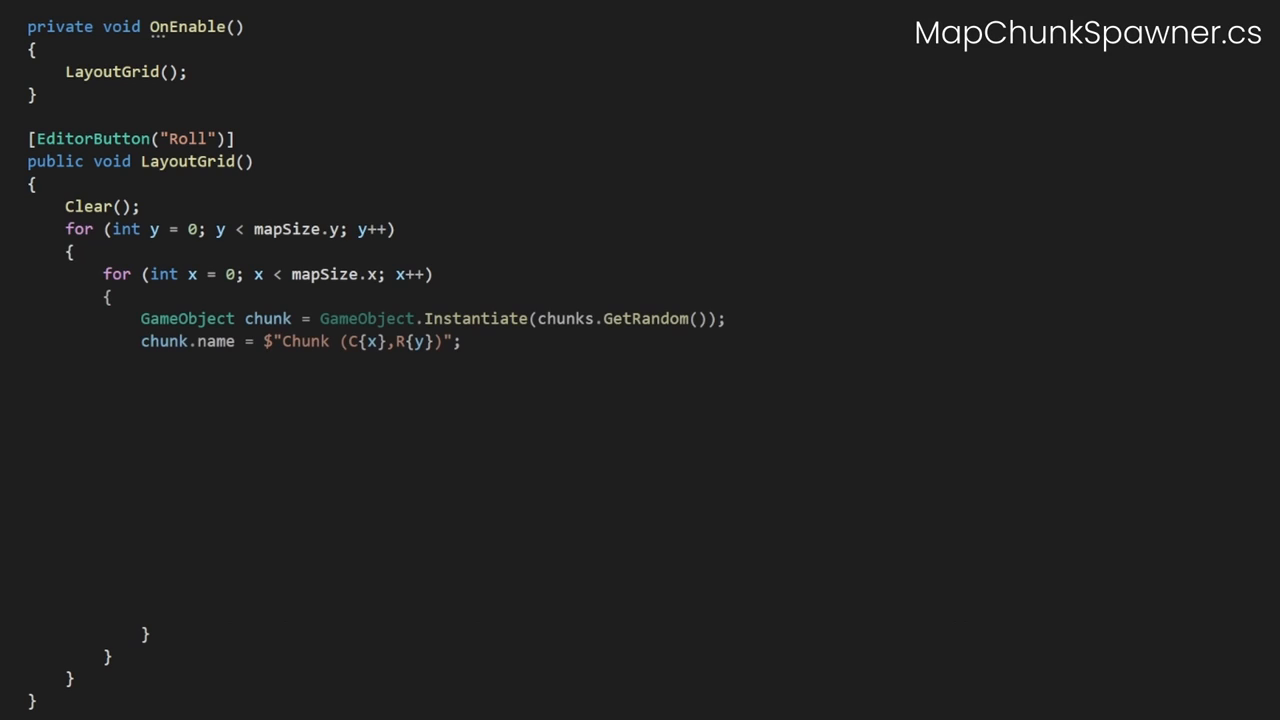
Set chunk.transform.position from Utilities.GetPositionForHexFromCoordinate using chunkSize * x and y
type("chunk.transform.position = Utilities.GetPositionForHexFromCoordinate(chunkSize * x, chunkSize * y);")
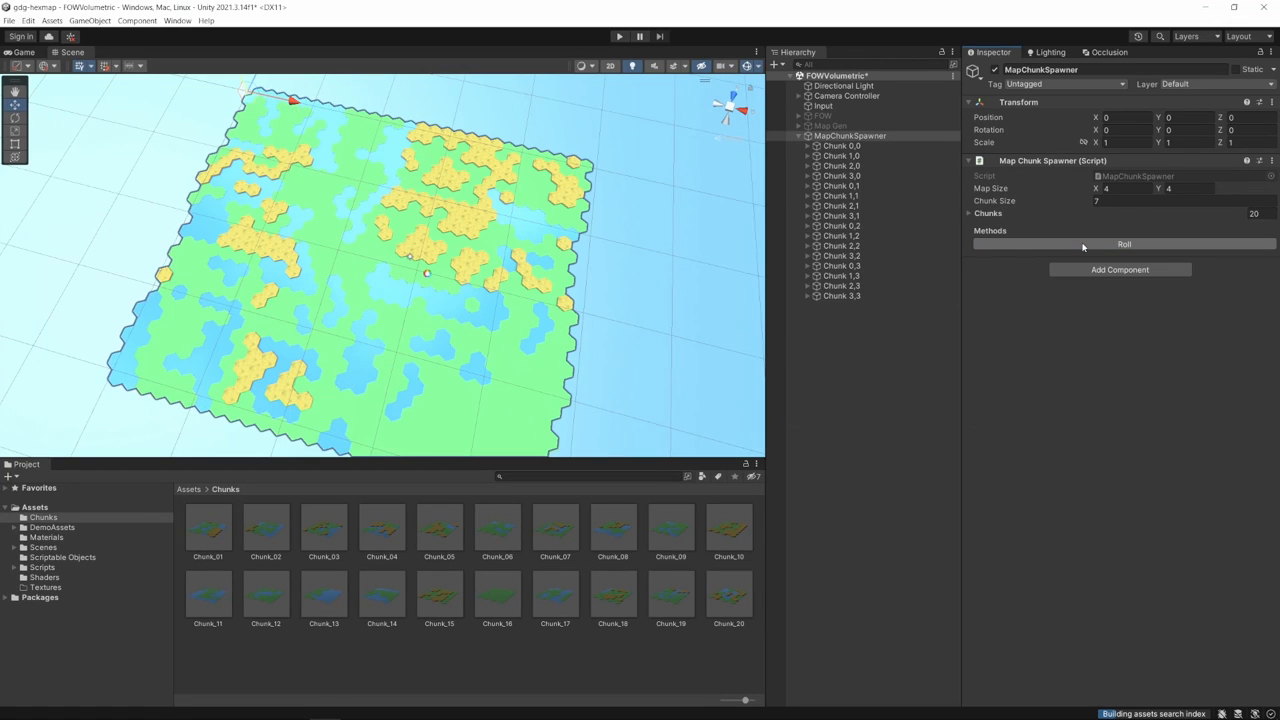
Re-roll the chunk map layout several times and zoom out to view the whole generated map
left_click(1124, 244)
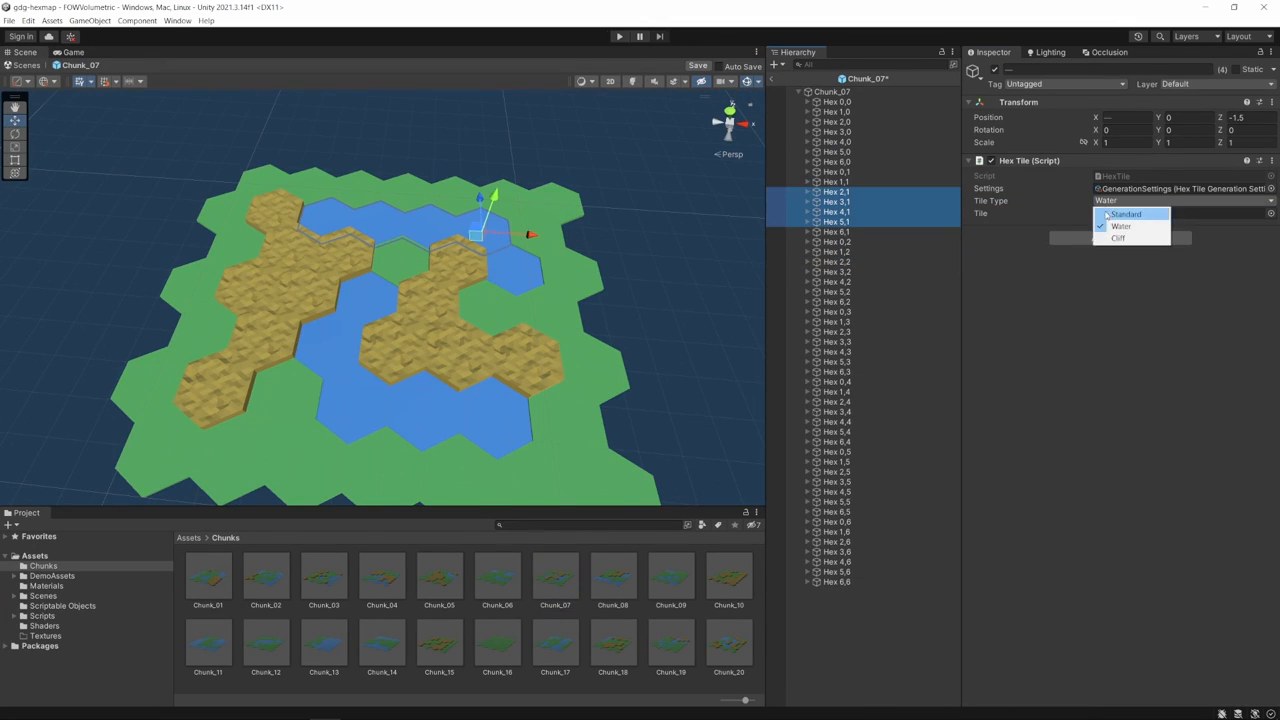
left_click(1124, 214)
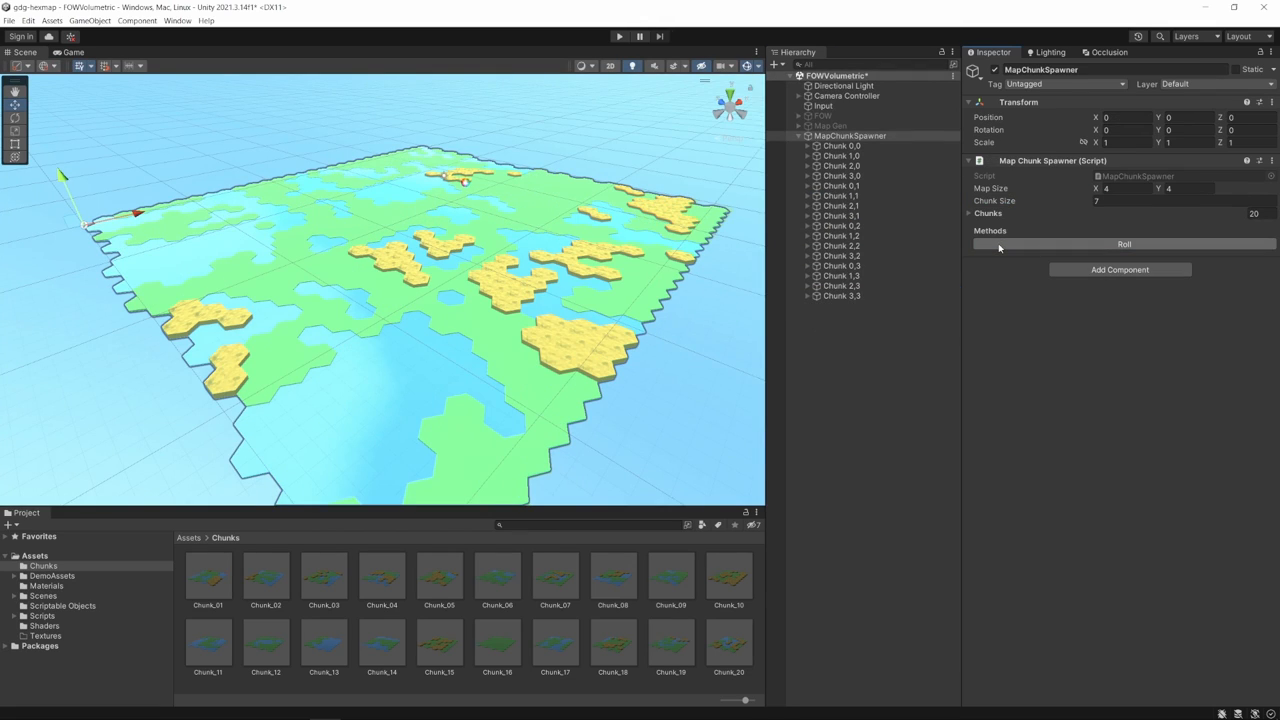
left_click(1124, 244)
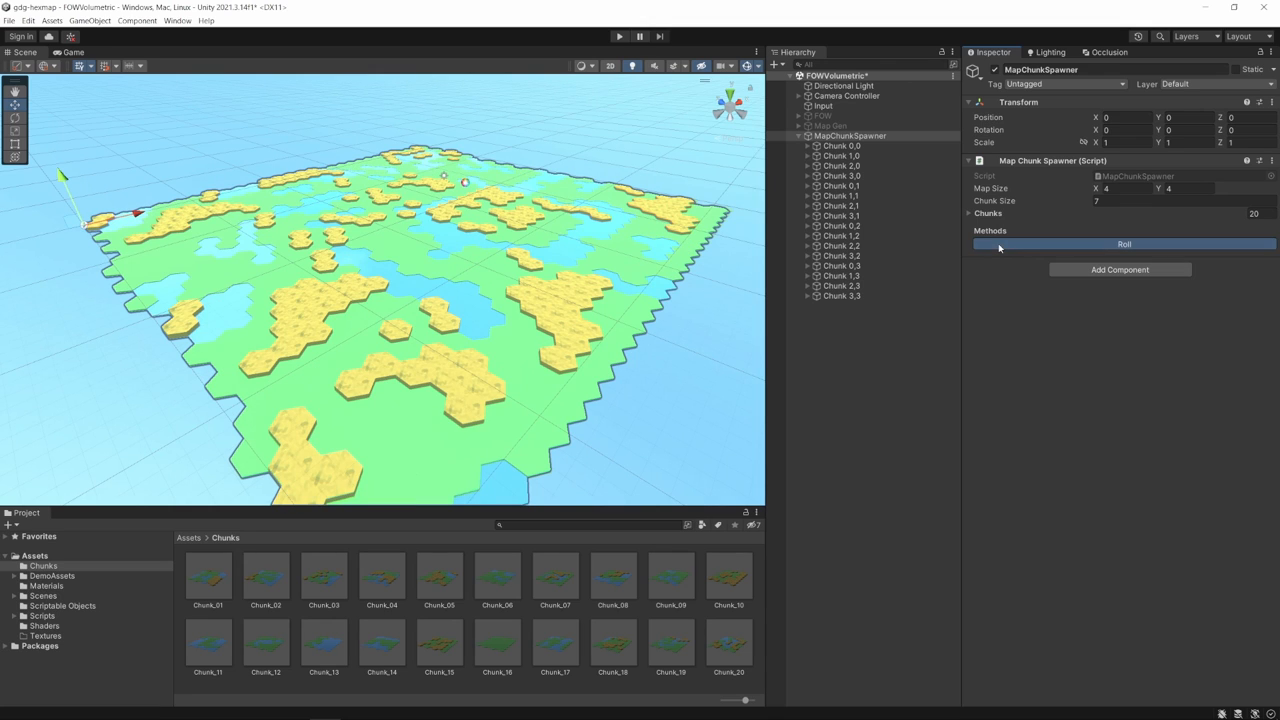
left_click(1124, 244)
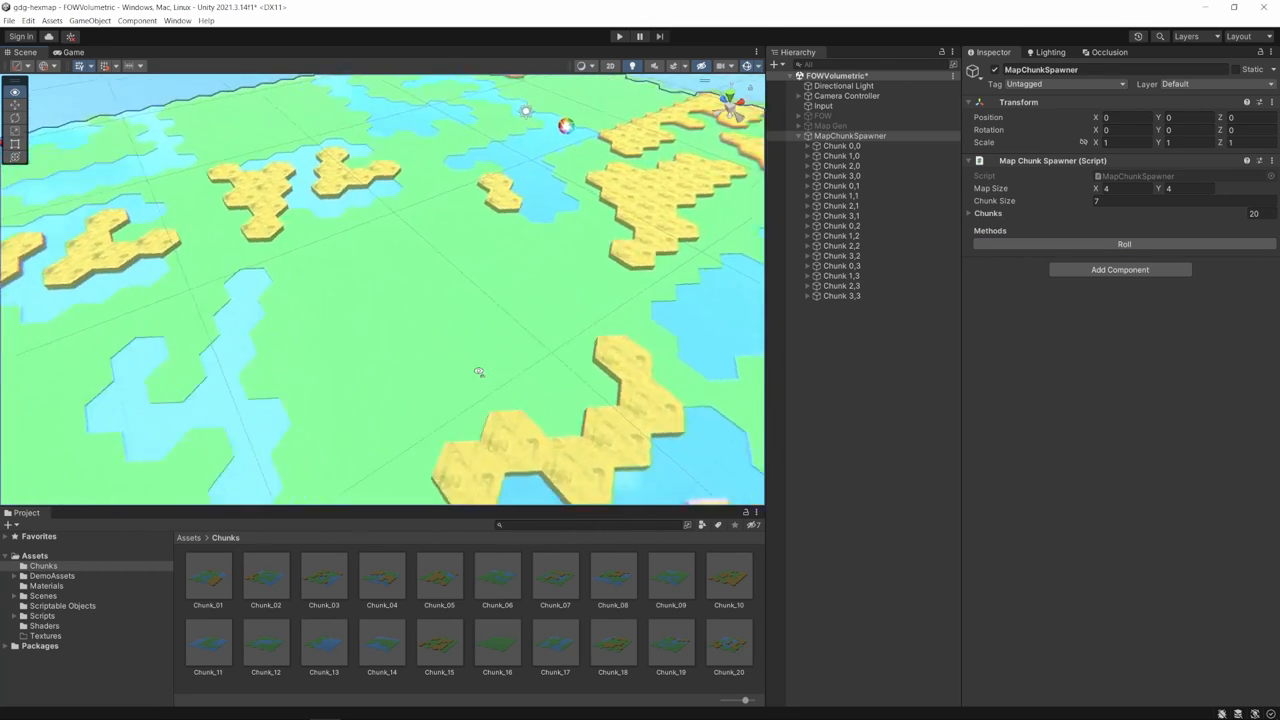
left_click_drag(480, 370, 342, 396)
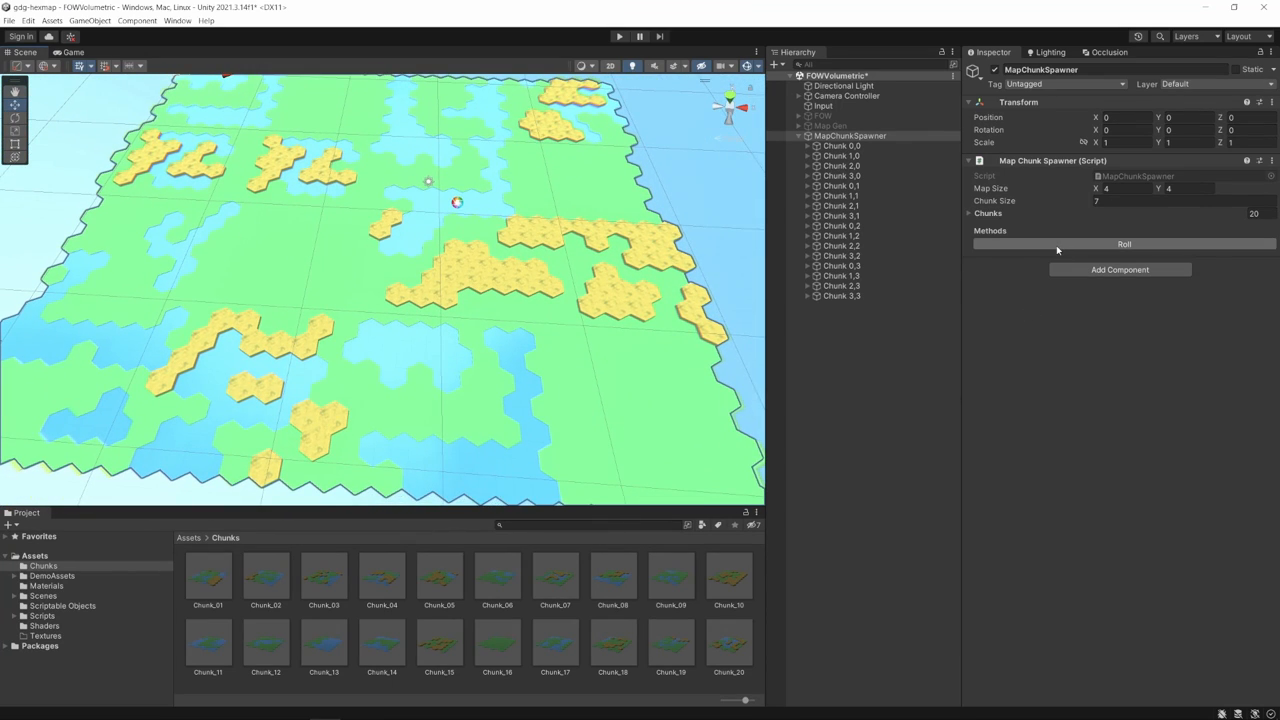
left_click(1124, 244)
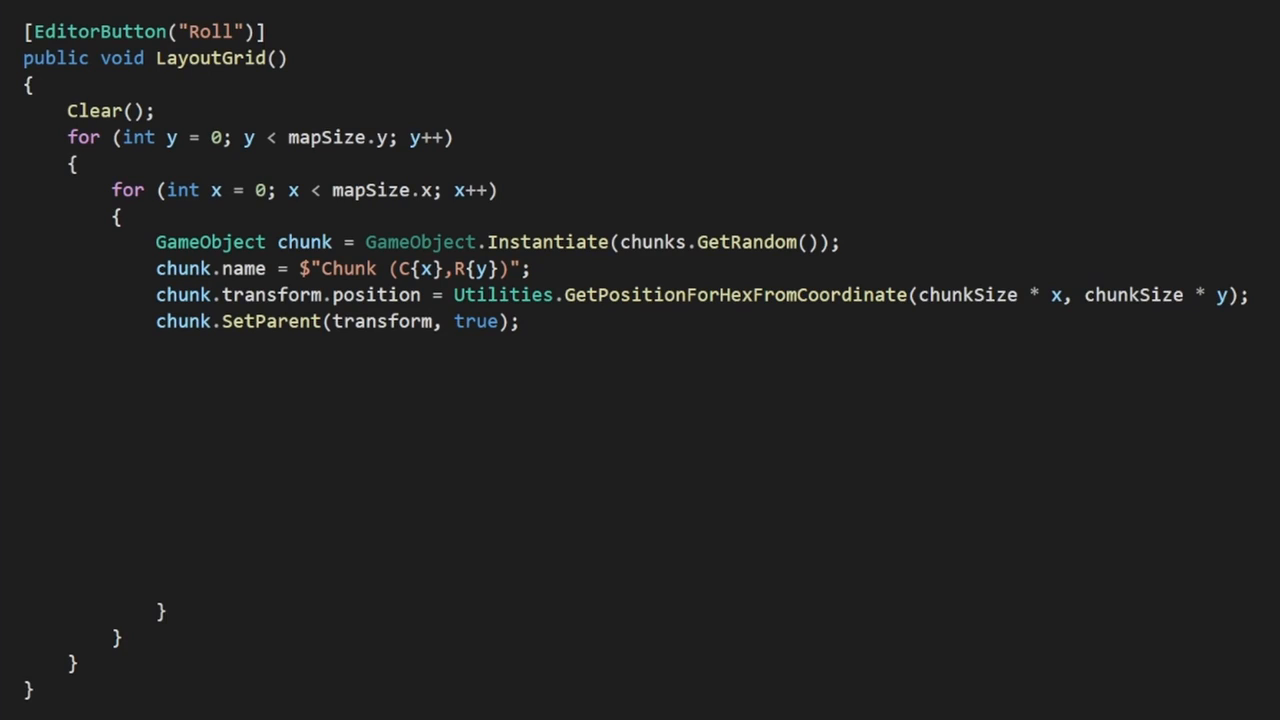
Add Vector2Int chunkCornerCoordinate = new Vector2Int(chunkSize * x, chunkSize * y) in the inner loop
type("Vector2Int chunkCornerCoordinate = new Vector2Int(chunkSize * x, chunkSize * y);")
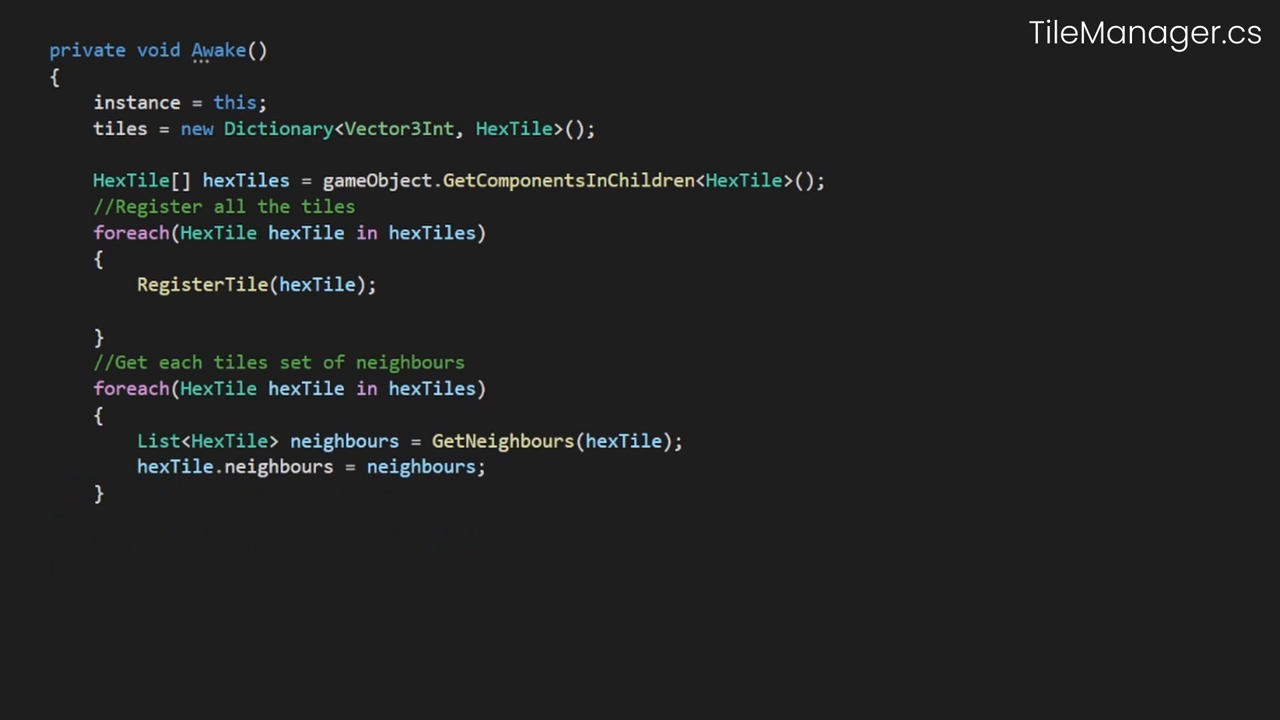
Loop over neighbourCoords and add each existing neighbour tile to the neighbours list
scroll("down", 3)
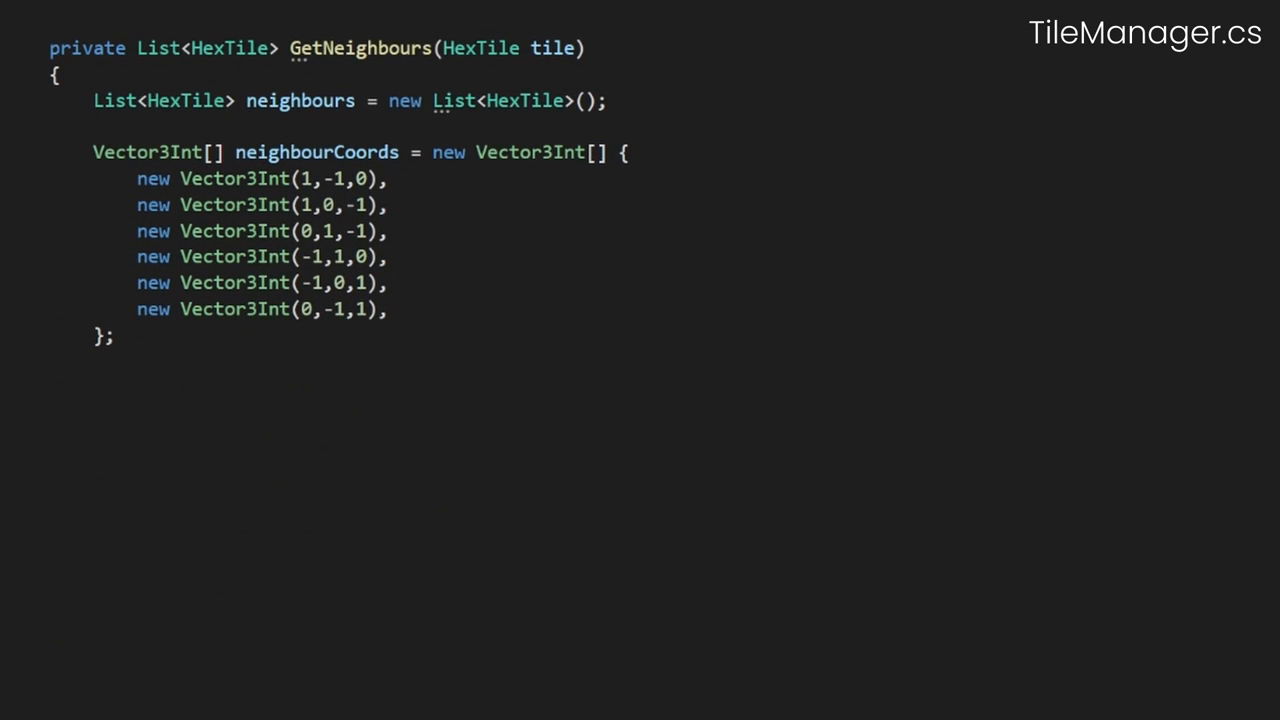
type("foreach(Vector3Int neighbourCoord in neighbourCoords)")
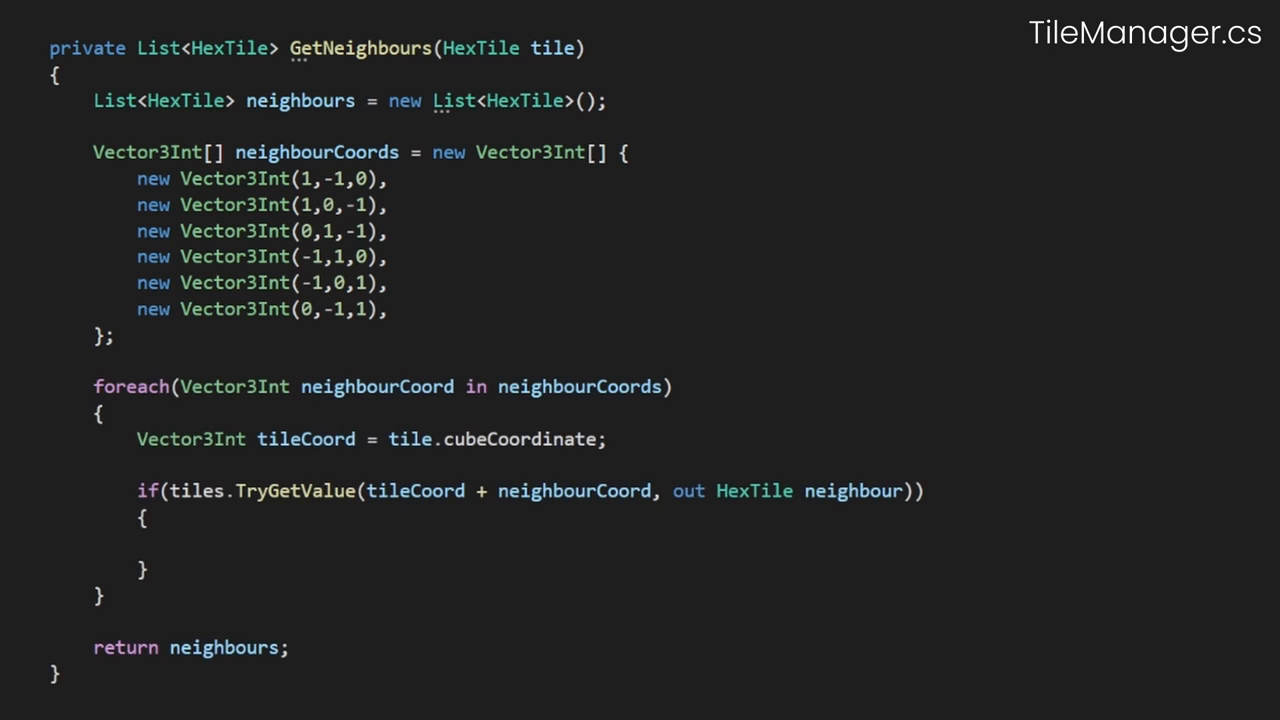
type("neighbours.Add(neighbour);")
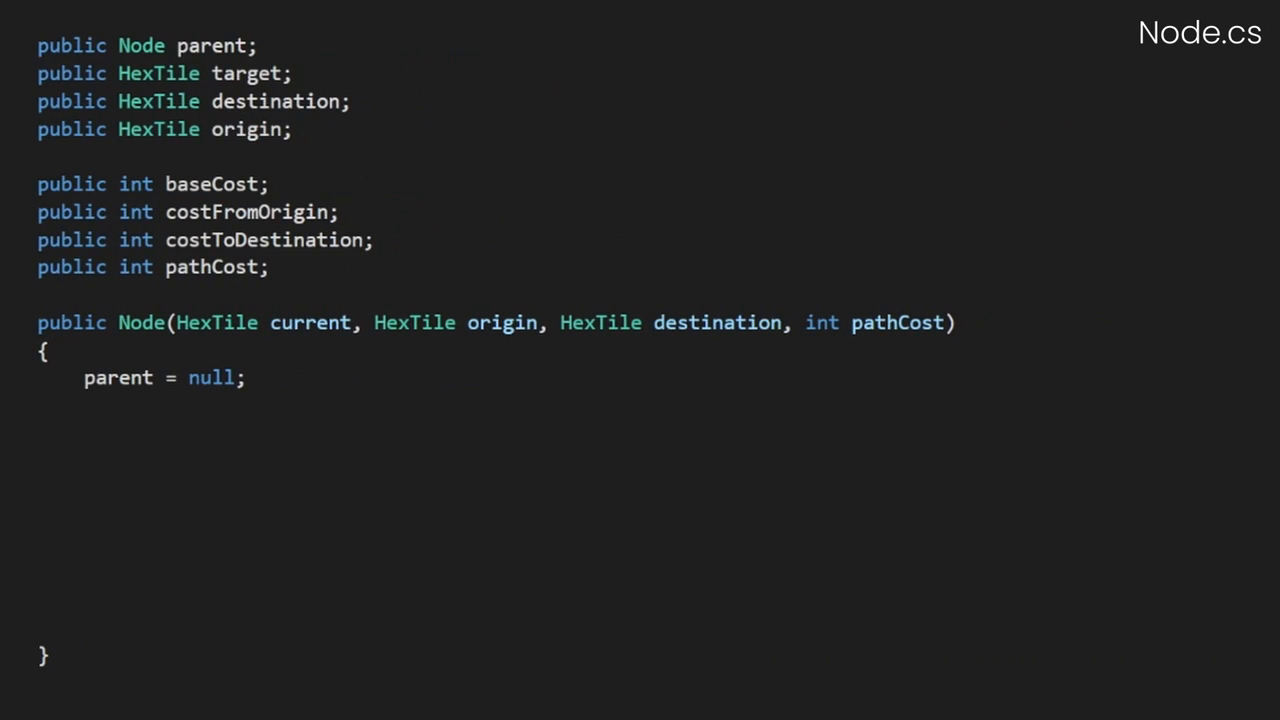
Assign this.target = current; inside the Node constructor in Node.cs
type("this.target = current;")
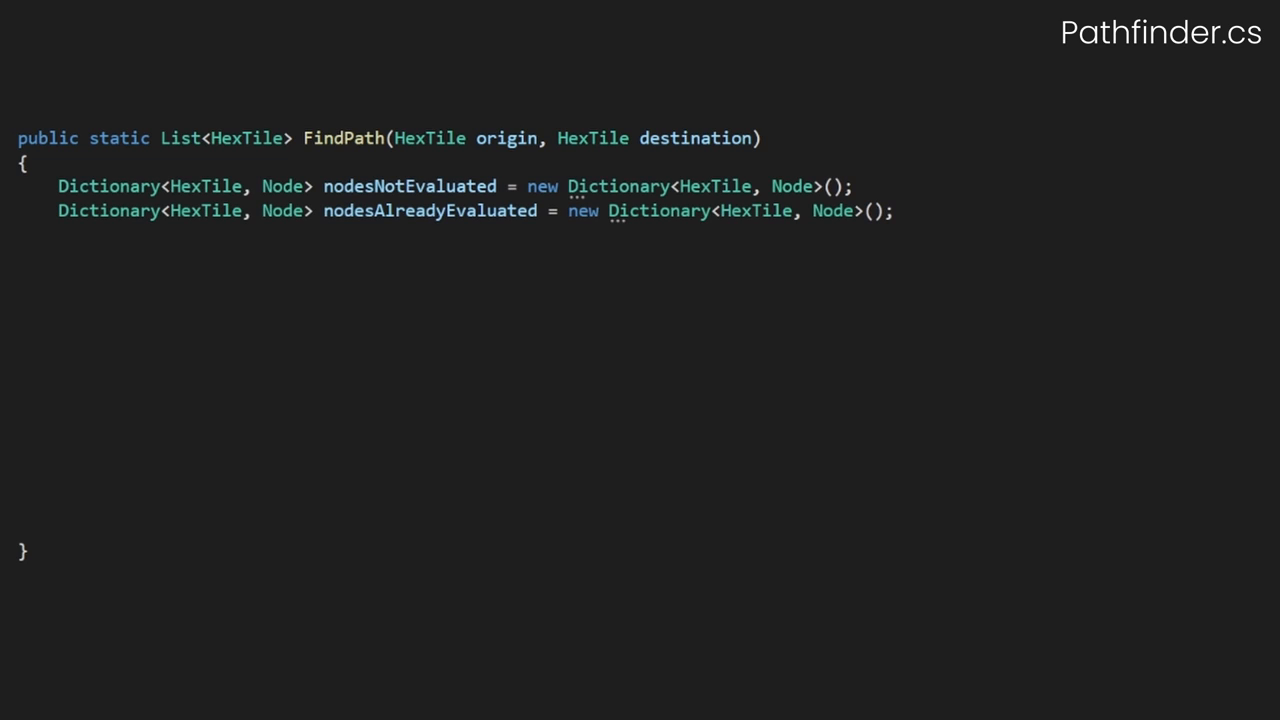
Create startNode as new Node(origin, origin, destination, 0) in FindPath
type("Node startNode = new Node(origin, origin, destination, 0);")
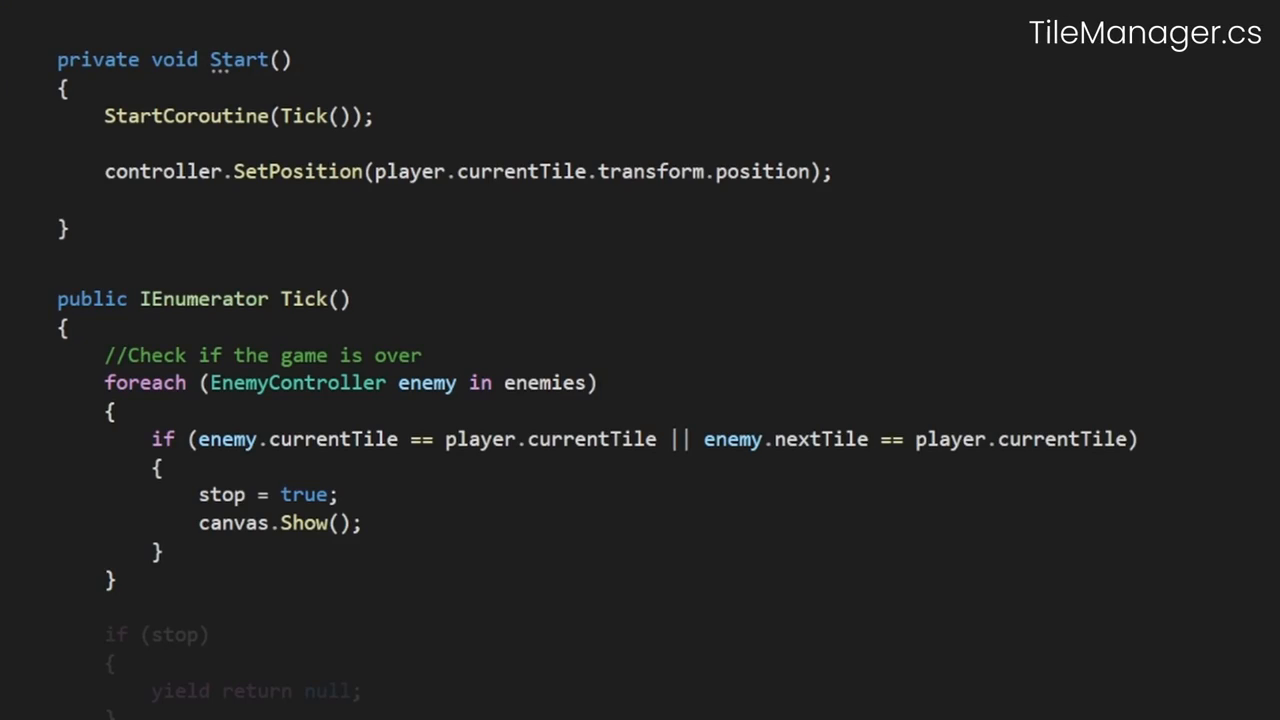
Scroll down through the code before switching to the Humankind reference clip
scroll("down", 3)
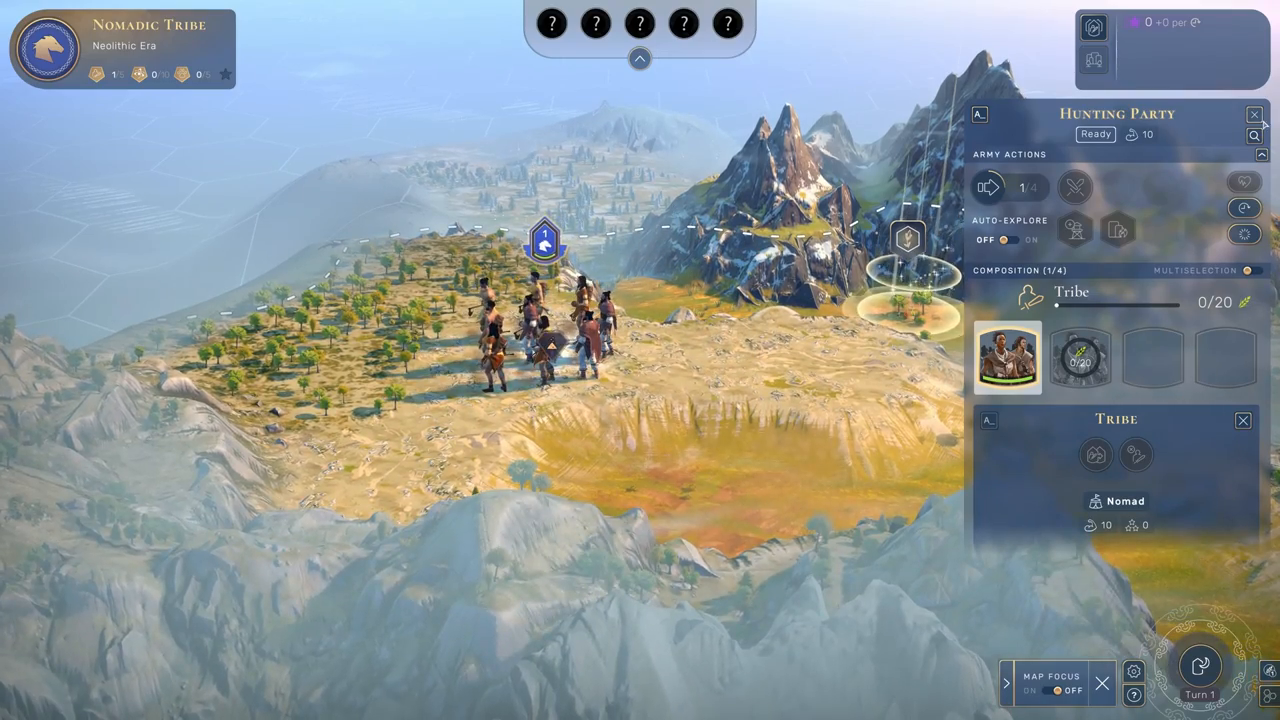
Show the Civilization parchment-map clip, then select Hex_FOW_Basic in the Unity scene
left_click(1256, 114)
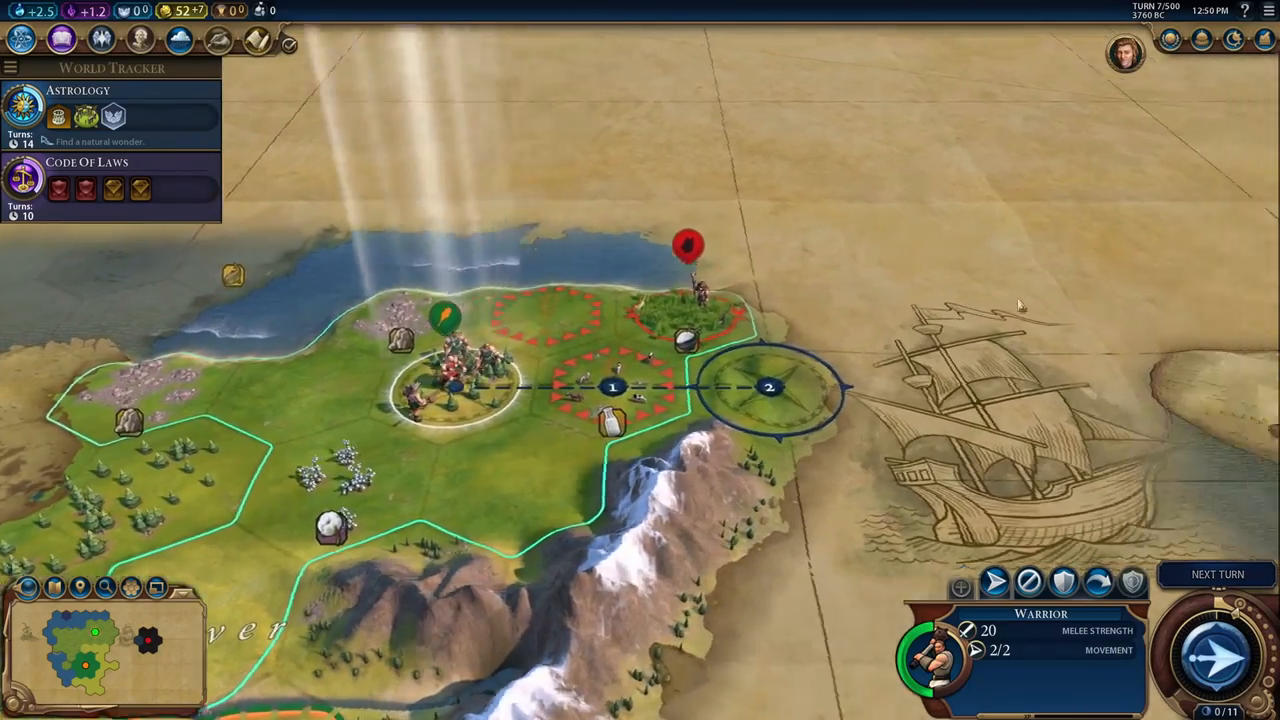
left_click(1216, 572)
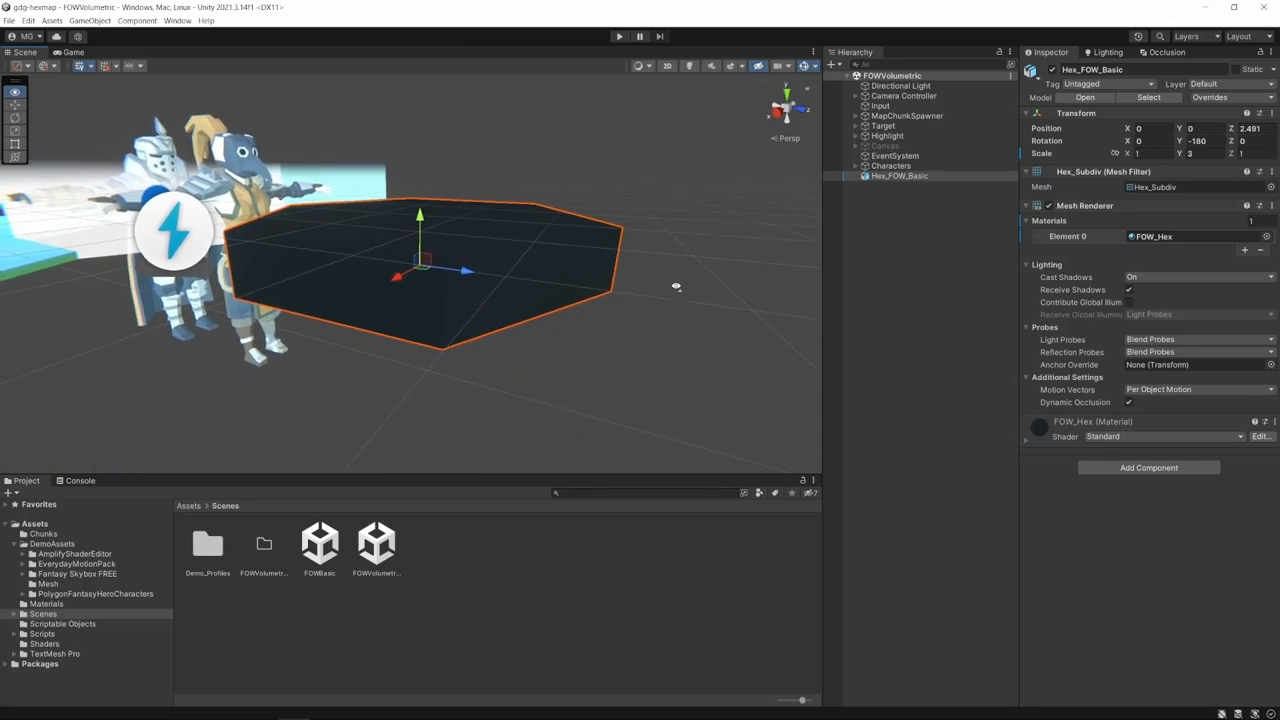
left_click(46, 604)
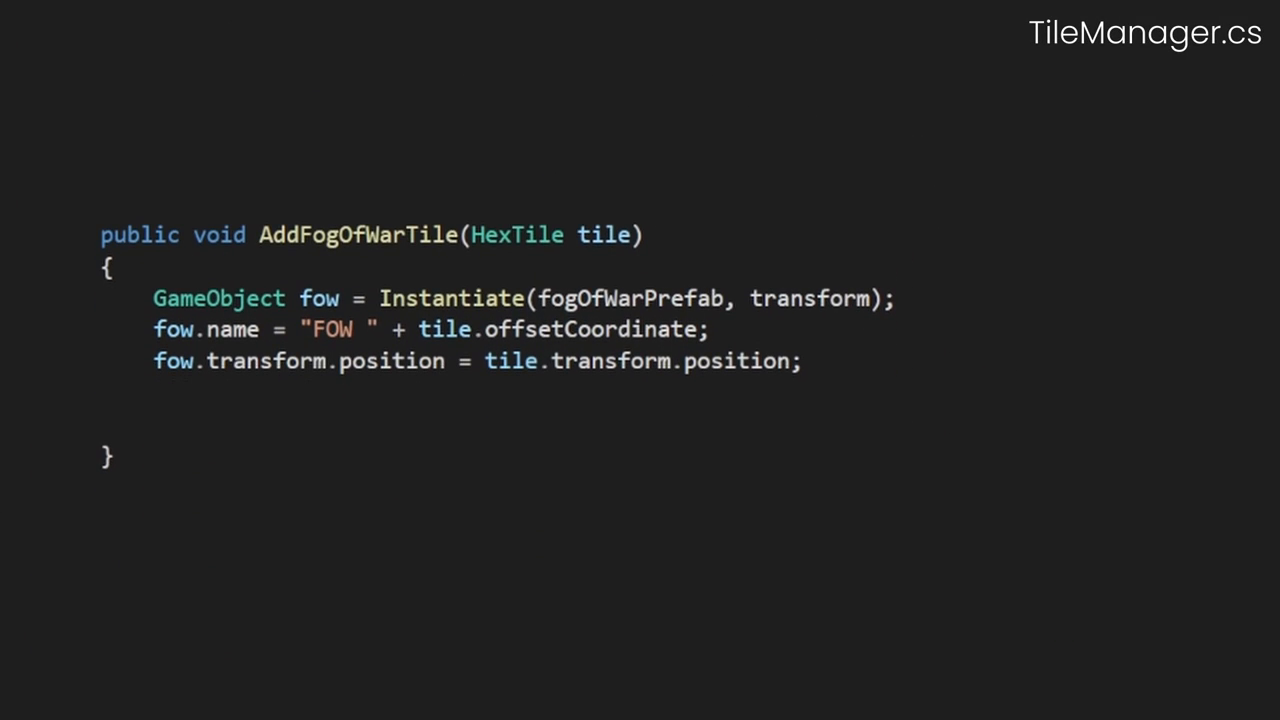
Store the spawned fog object with tile.fow = fow; in AddFogOfWarTile
type("tile.fow = fow;")
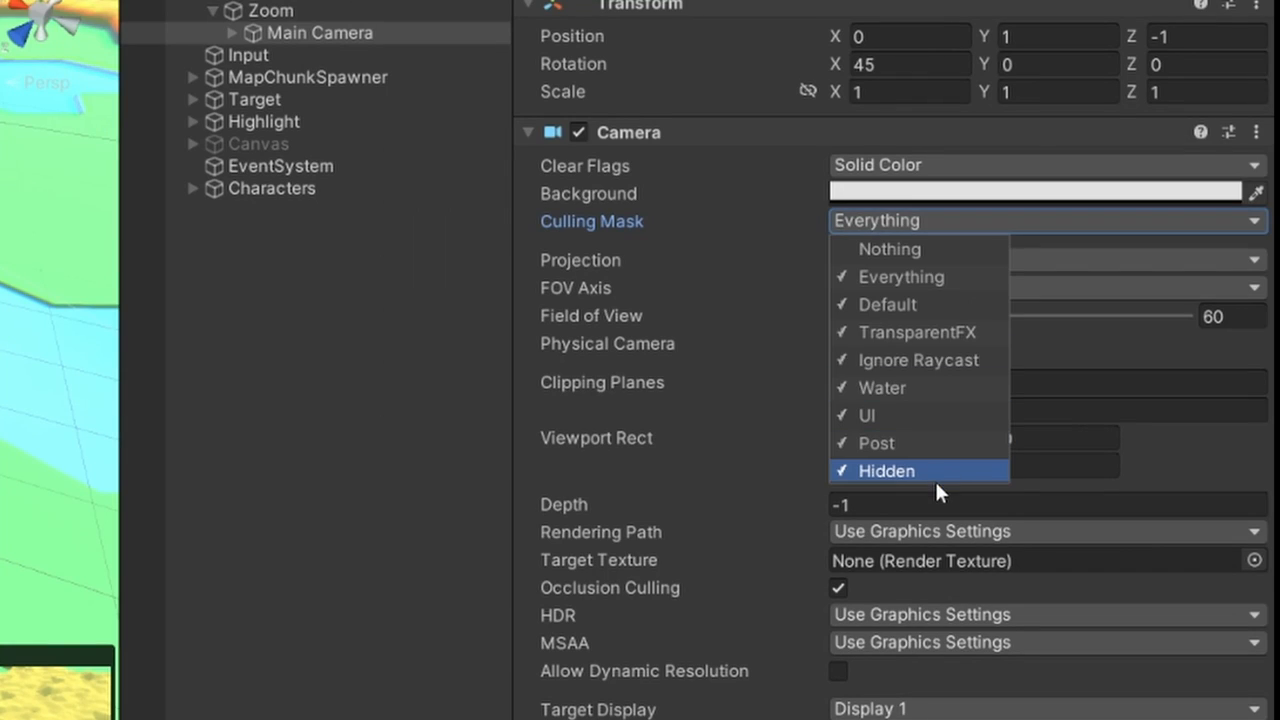
Toggle the Hidden layer in the Main Camera's Culling Mask
left_click(884, 470)
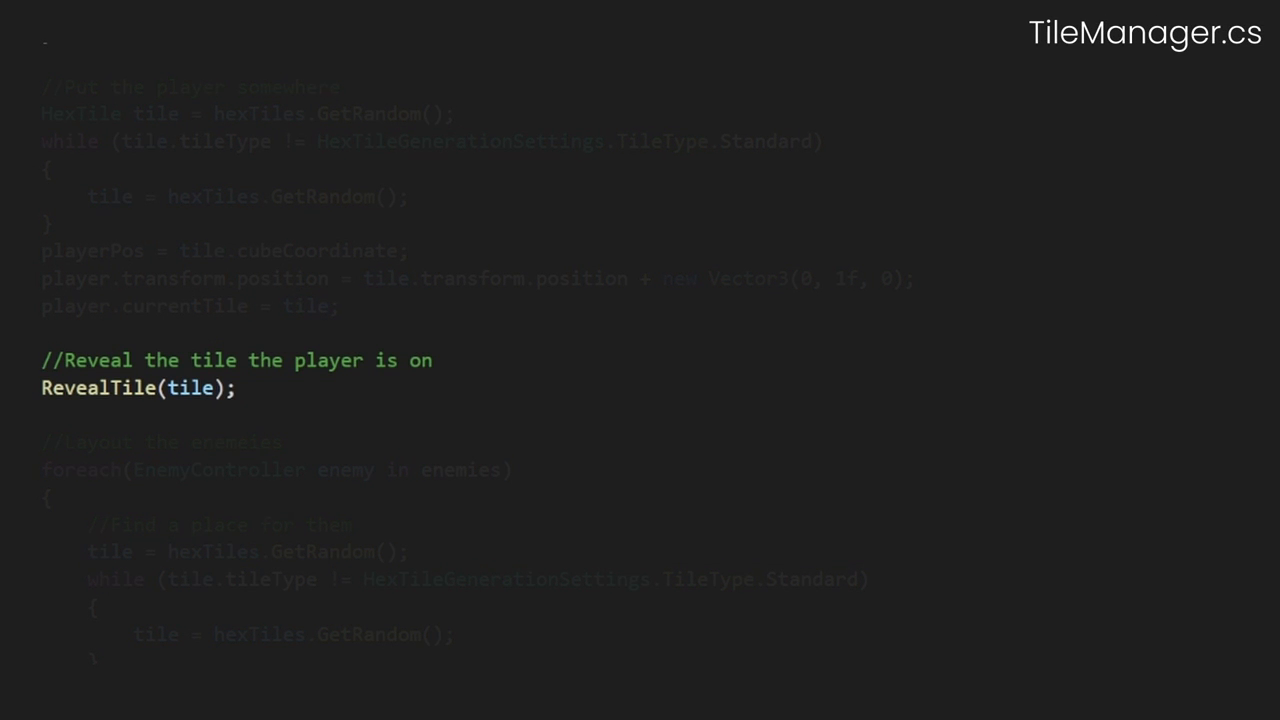
Scroll TileManager.cs down to where the player's starting position is set
scroll("down", 3)
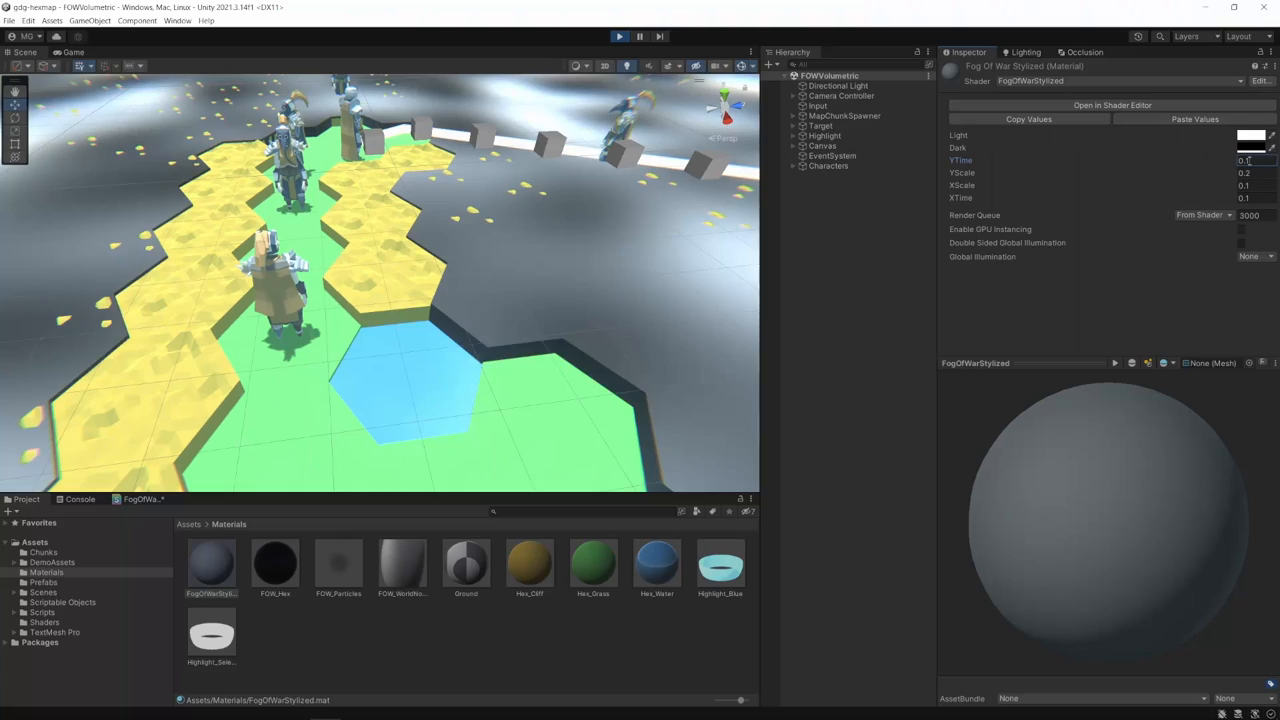
Set a fog particle value to 0.5 in the PF_Hex_FOW_Particles prefab
type("0.5")
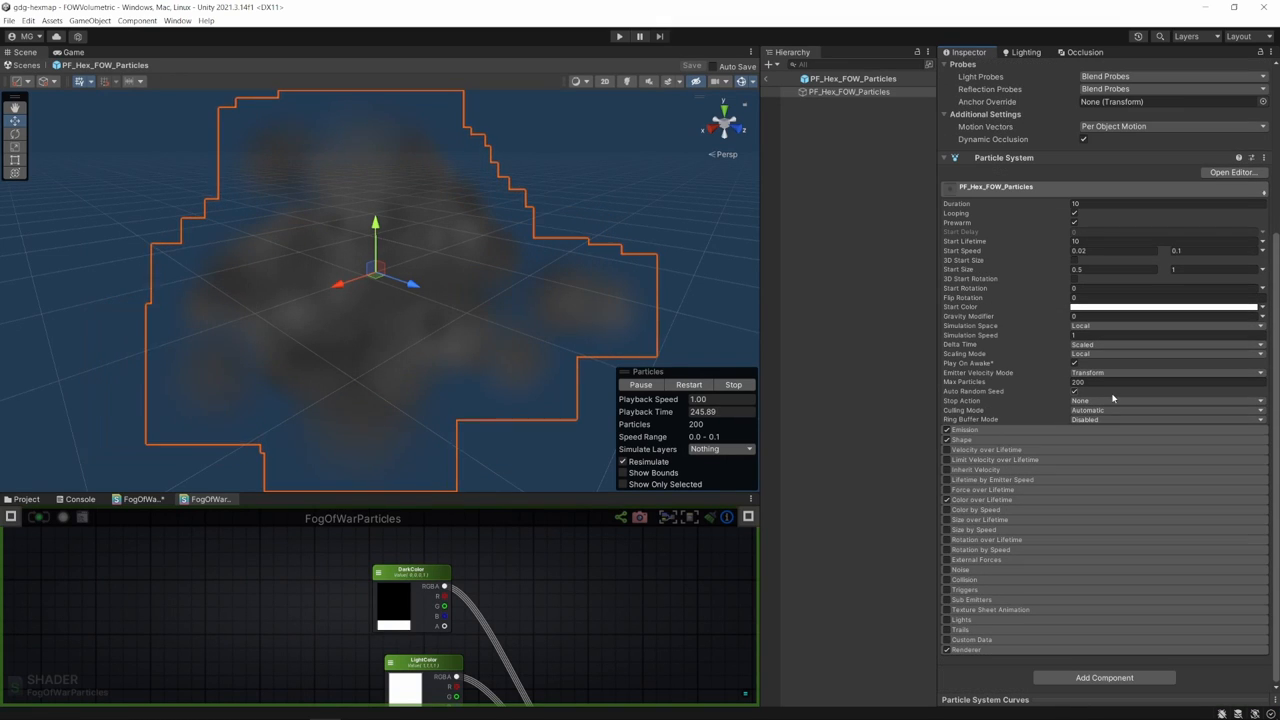
Stop the fog particle preview so the hex shows no particles
left_click(620, 36)
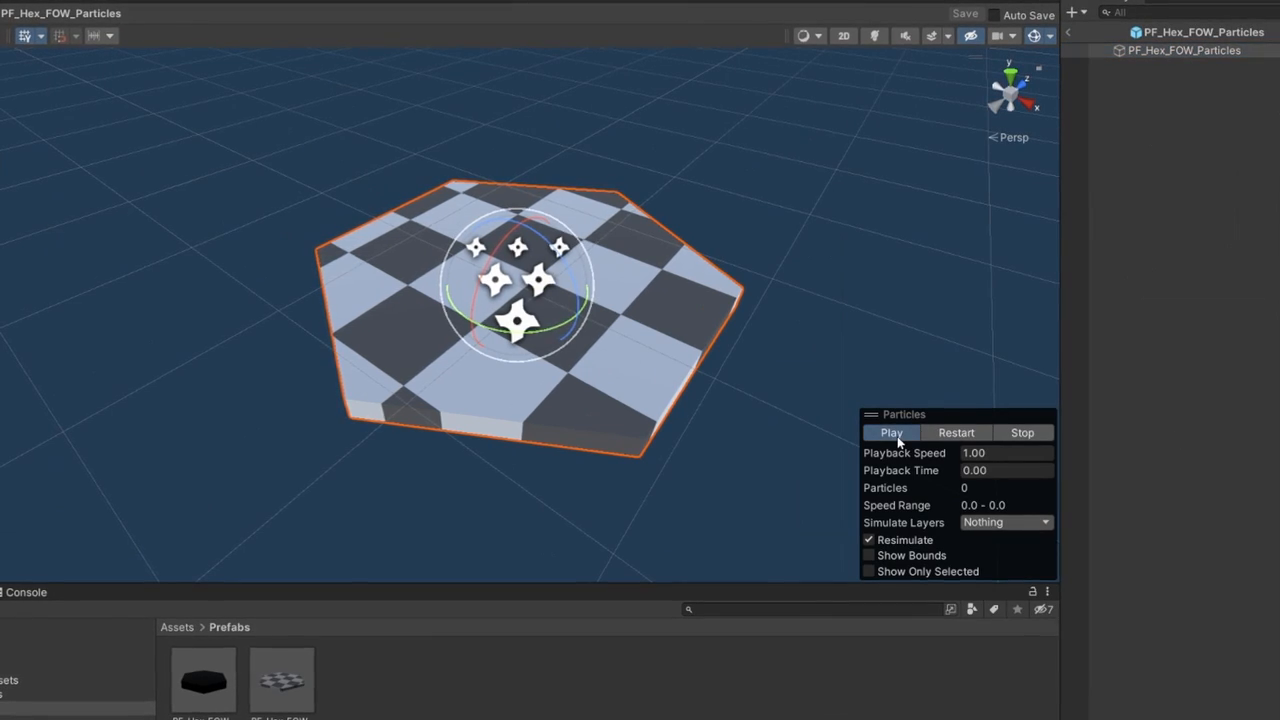
Restart the fog particle preview and inspect the Shape module
left_click(890, 432)
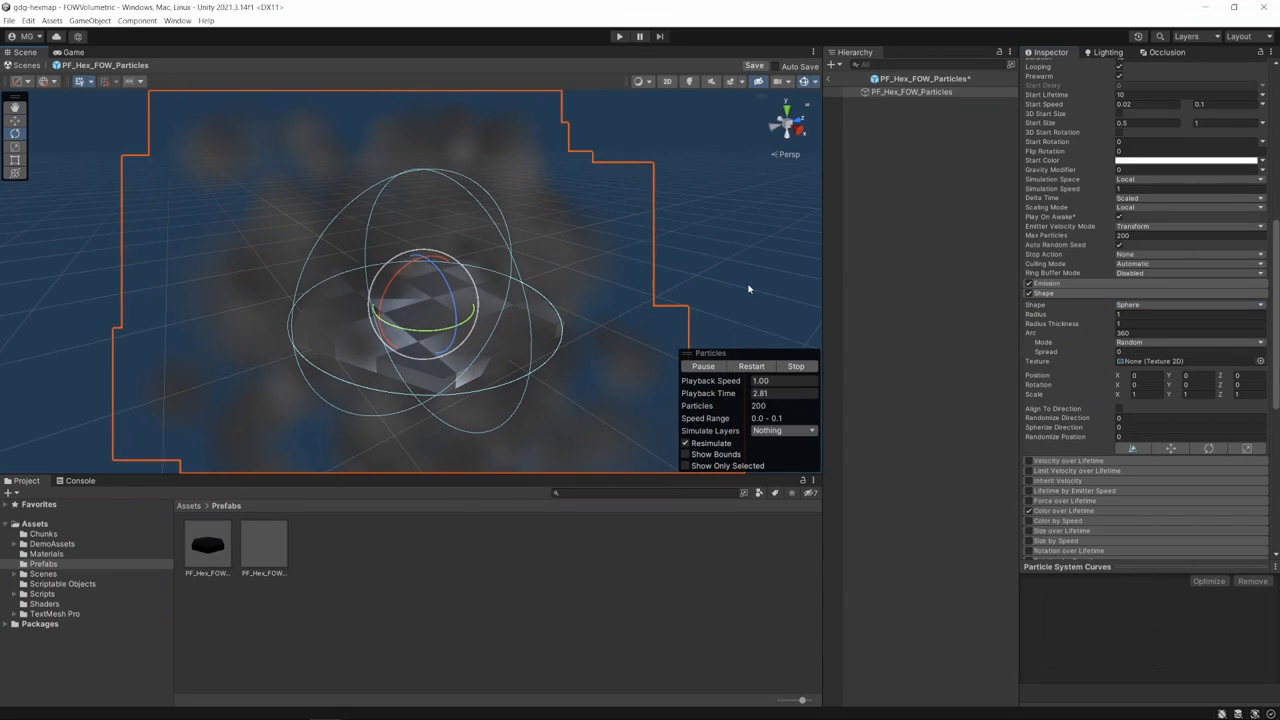
left_click(1188, 304)
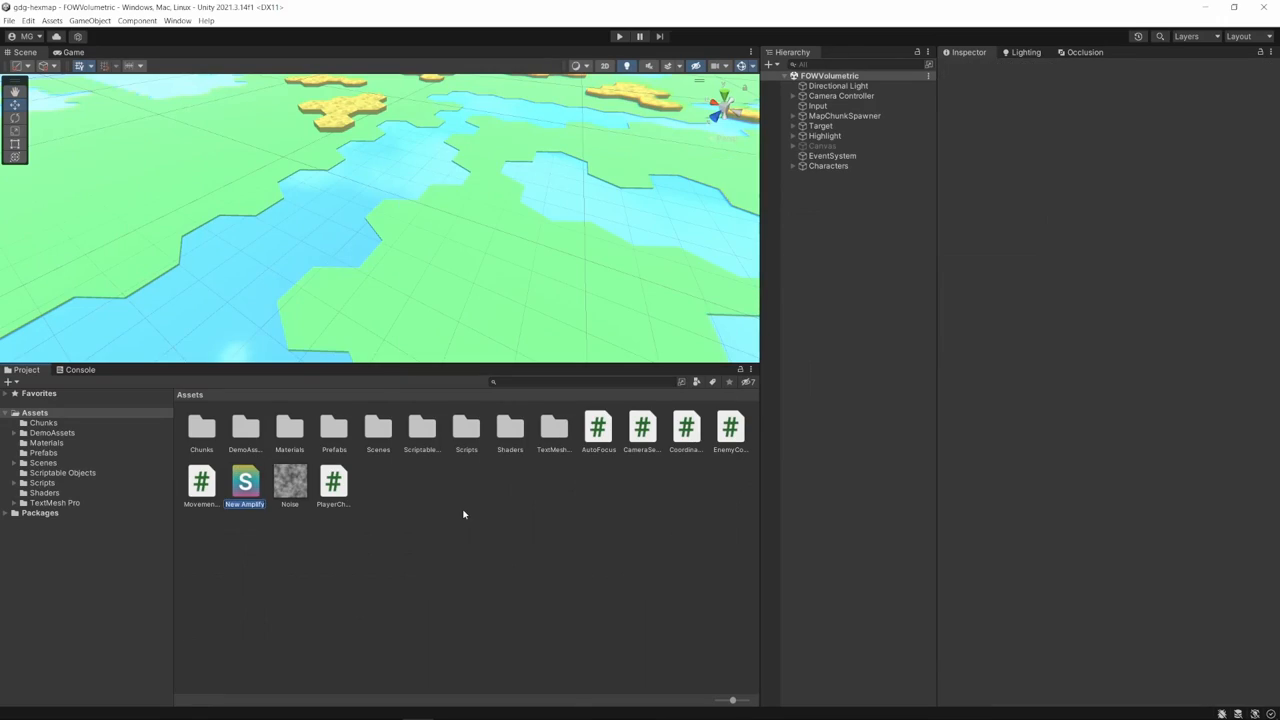
double_click(244, 480)
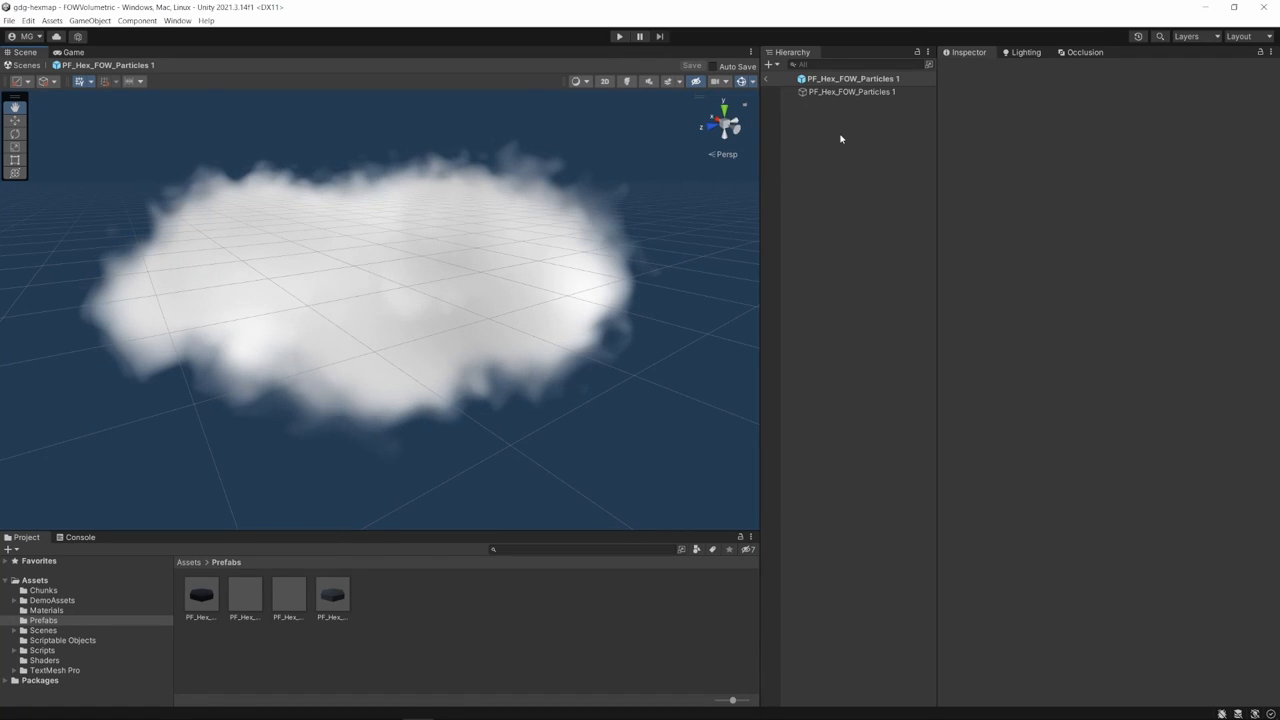
Re-roll the MapChunkSpawner's 4x4 hex chunk grid from the FOWVolumetric scene
left_click(852, 92)
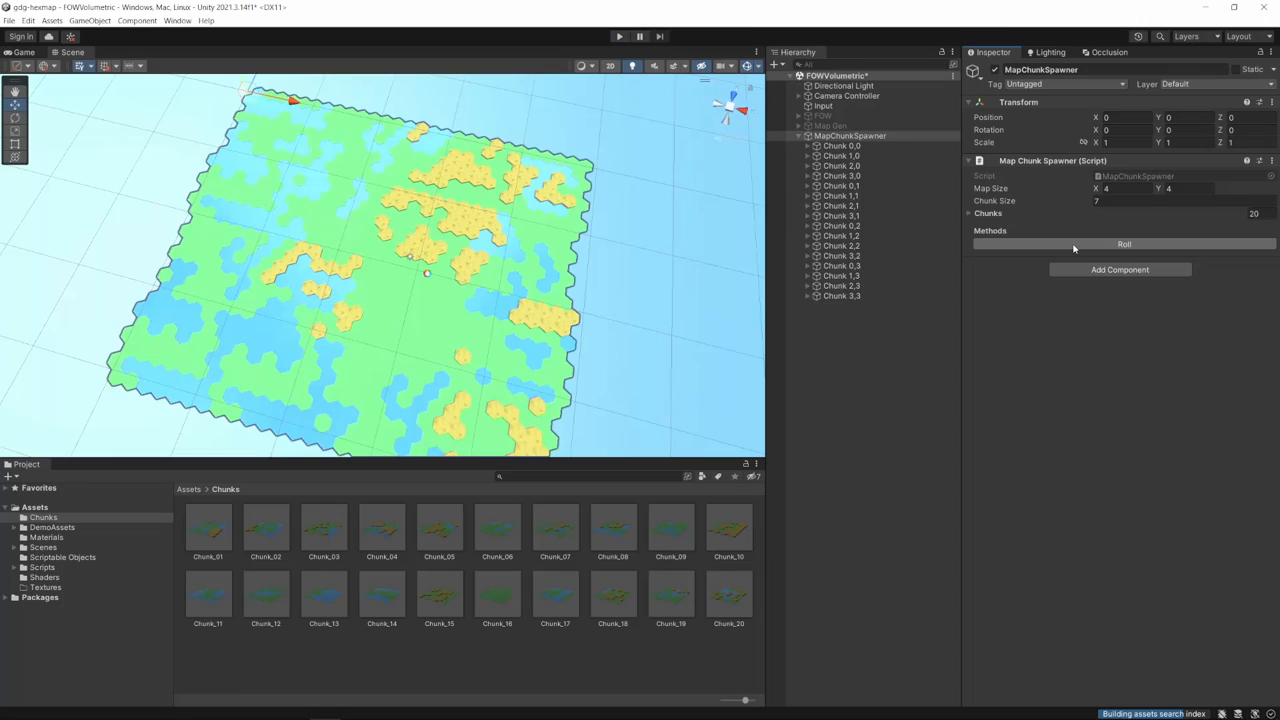
left_click(1124, 244)
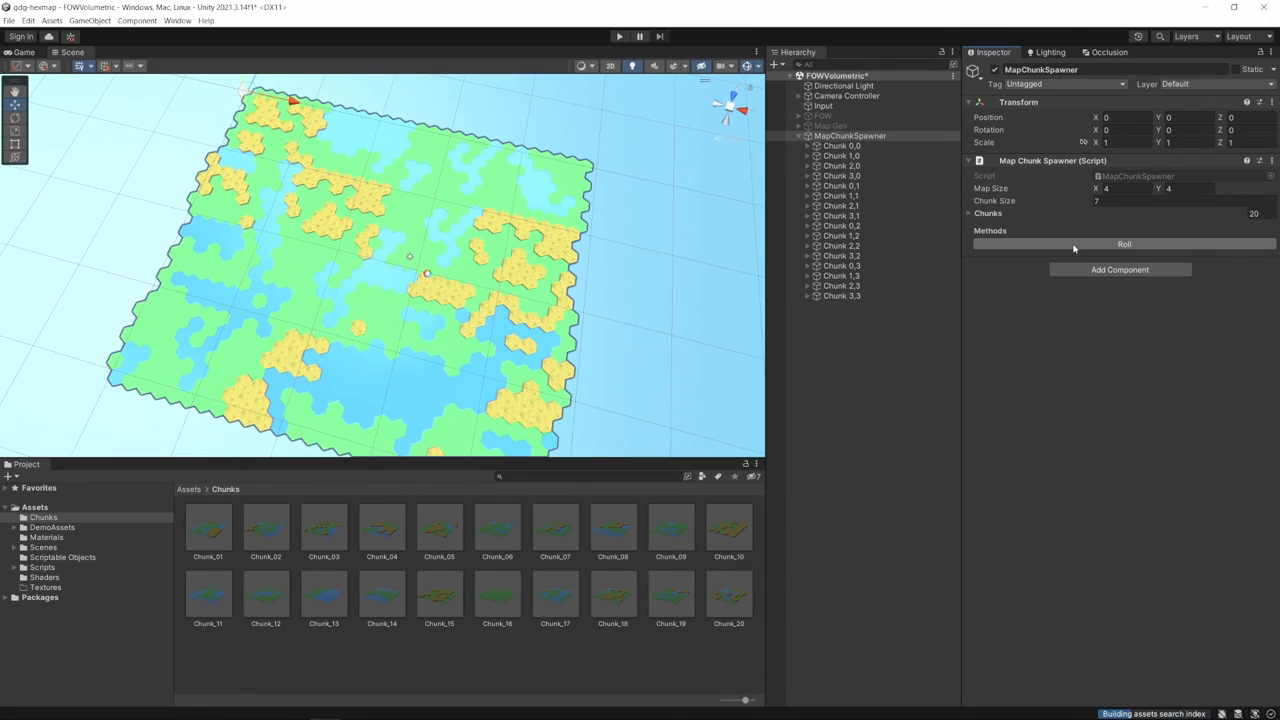